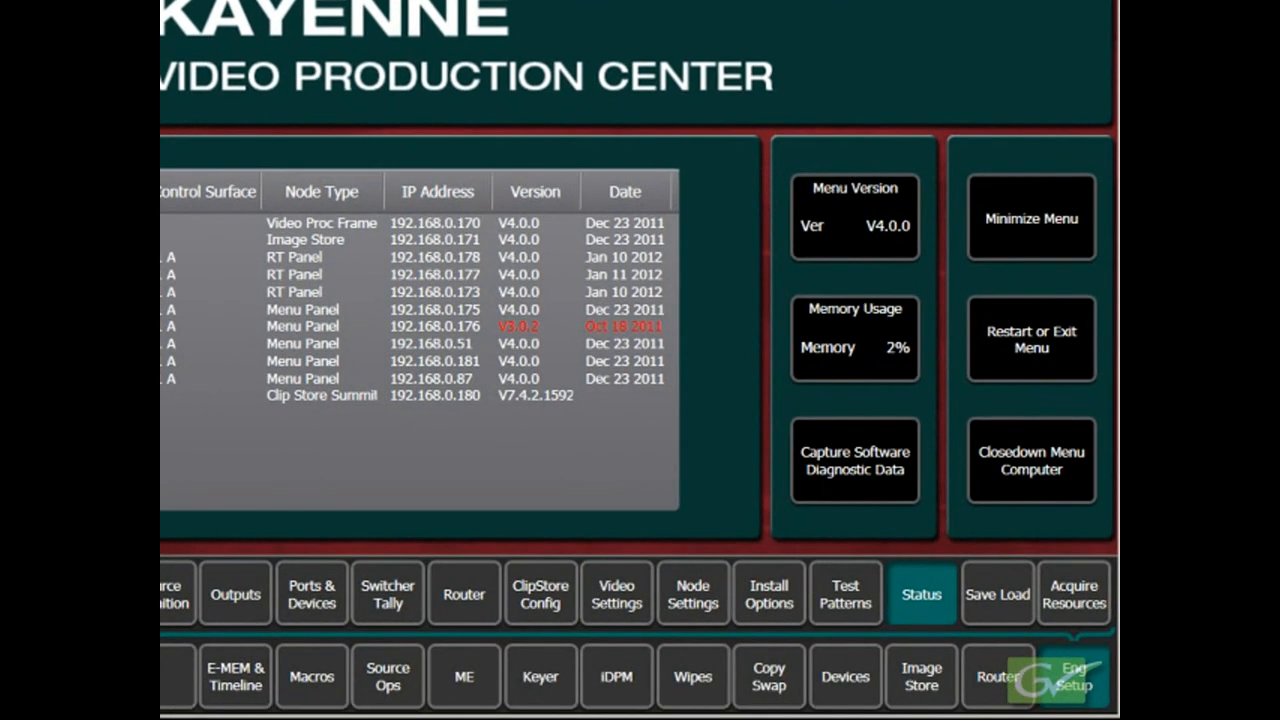
Bring up Node Settings on its Control Surfaces page listing each node's suite and surface
click(1062, 676)
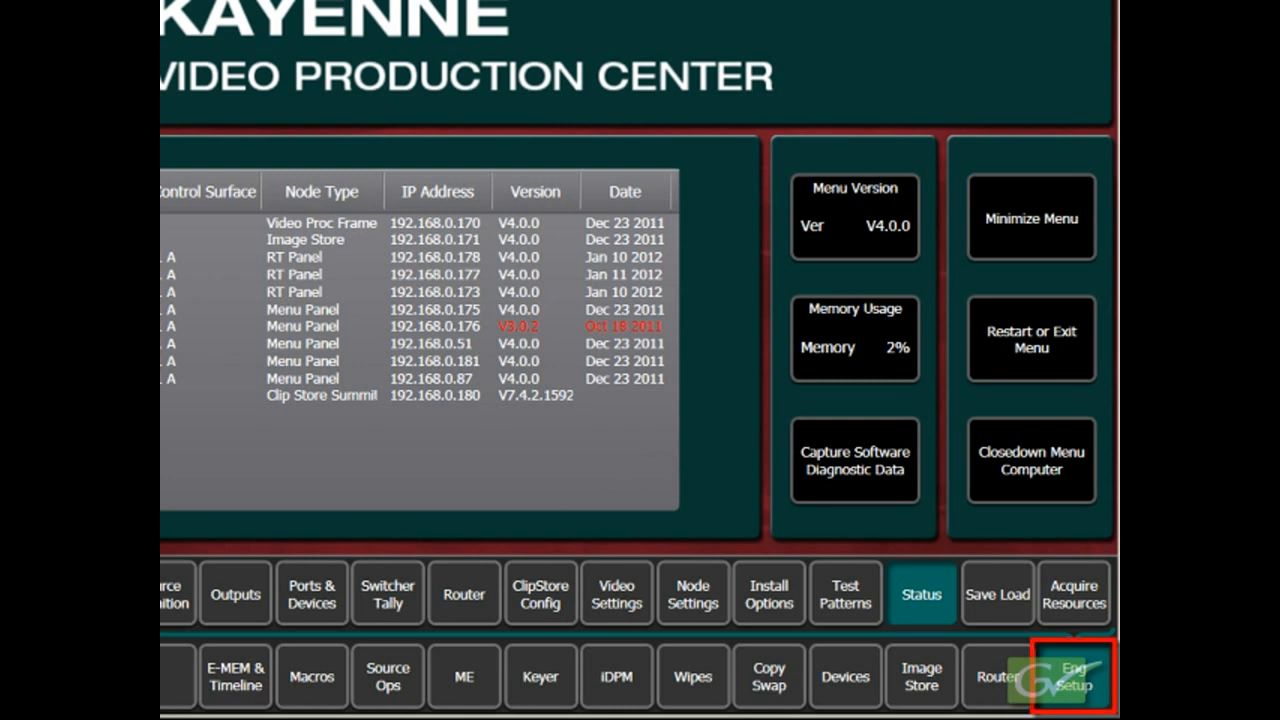
click(920, 592)
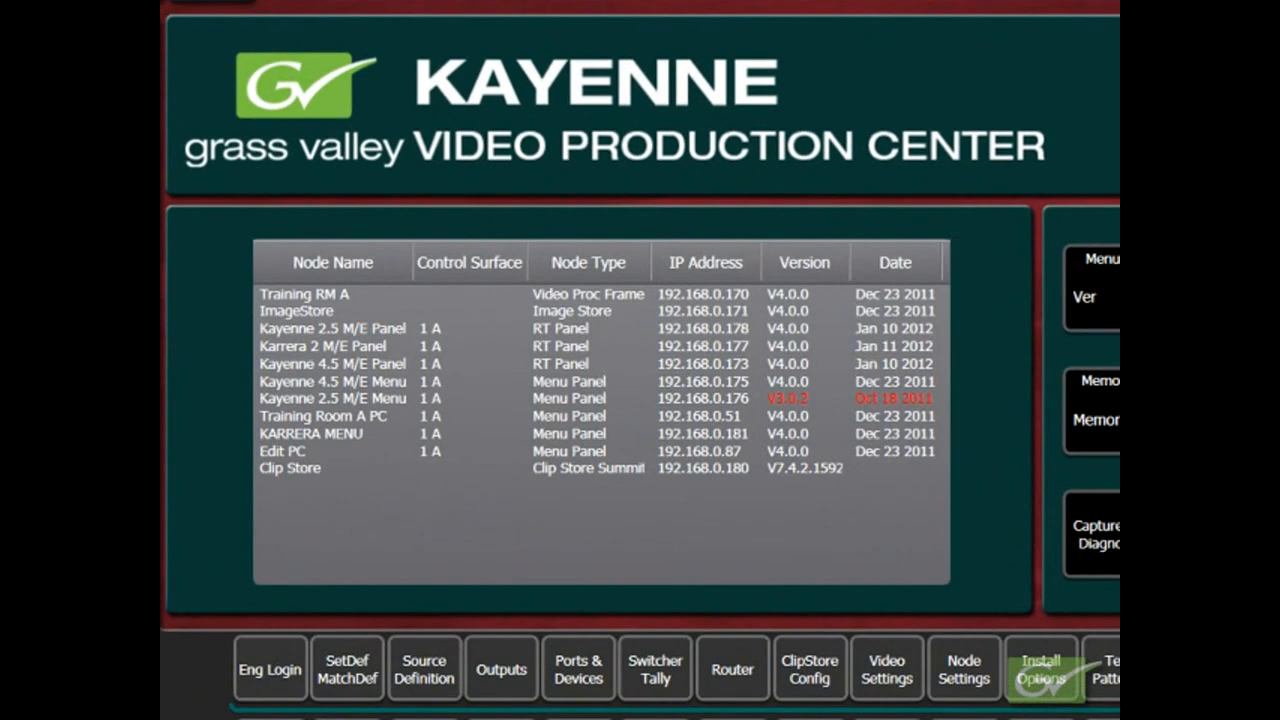
click(964, 668)
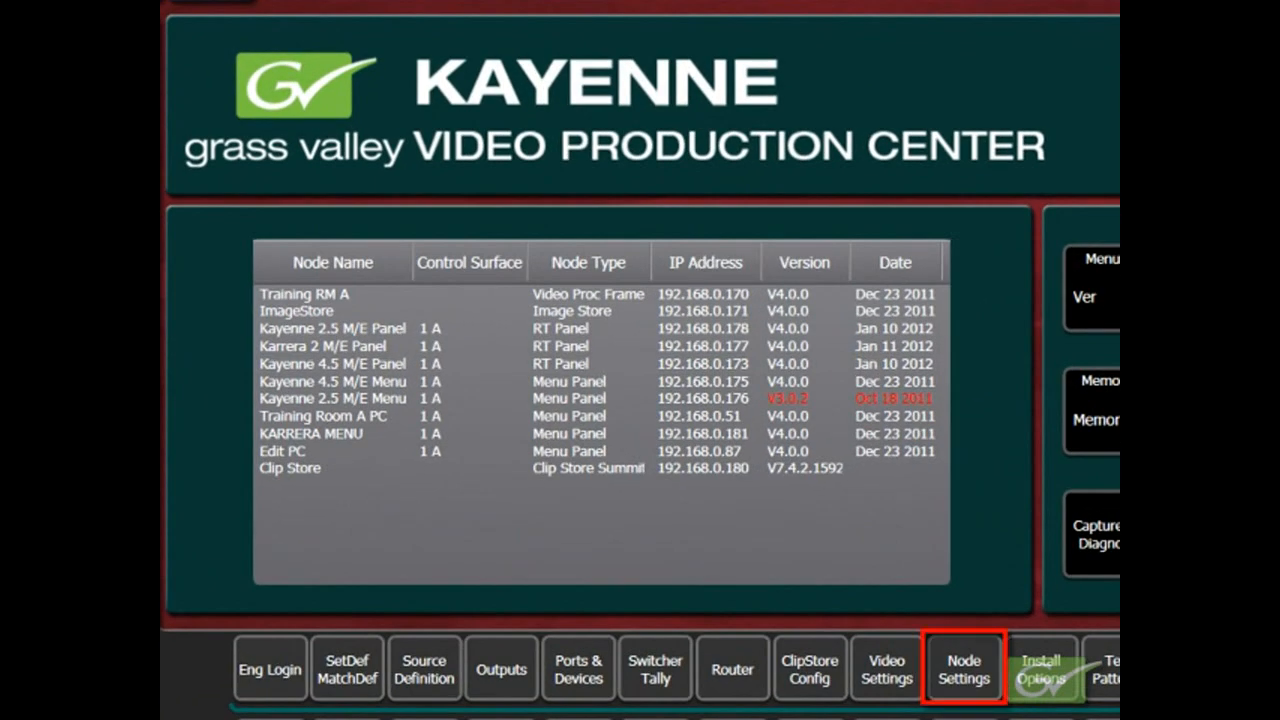
click(964, 668)
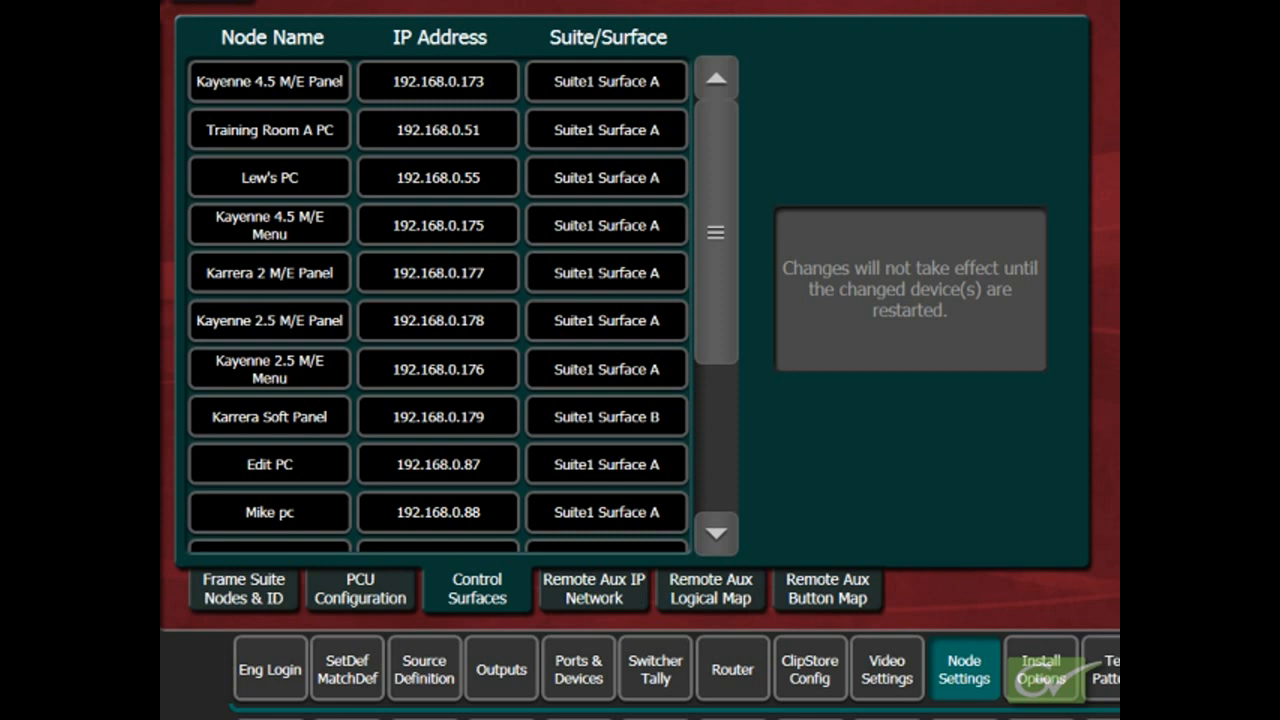
mouse_move(268, 608)
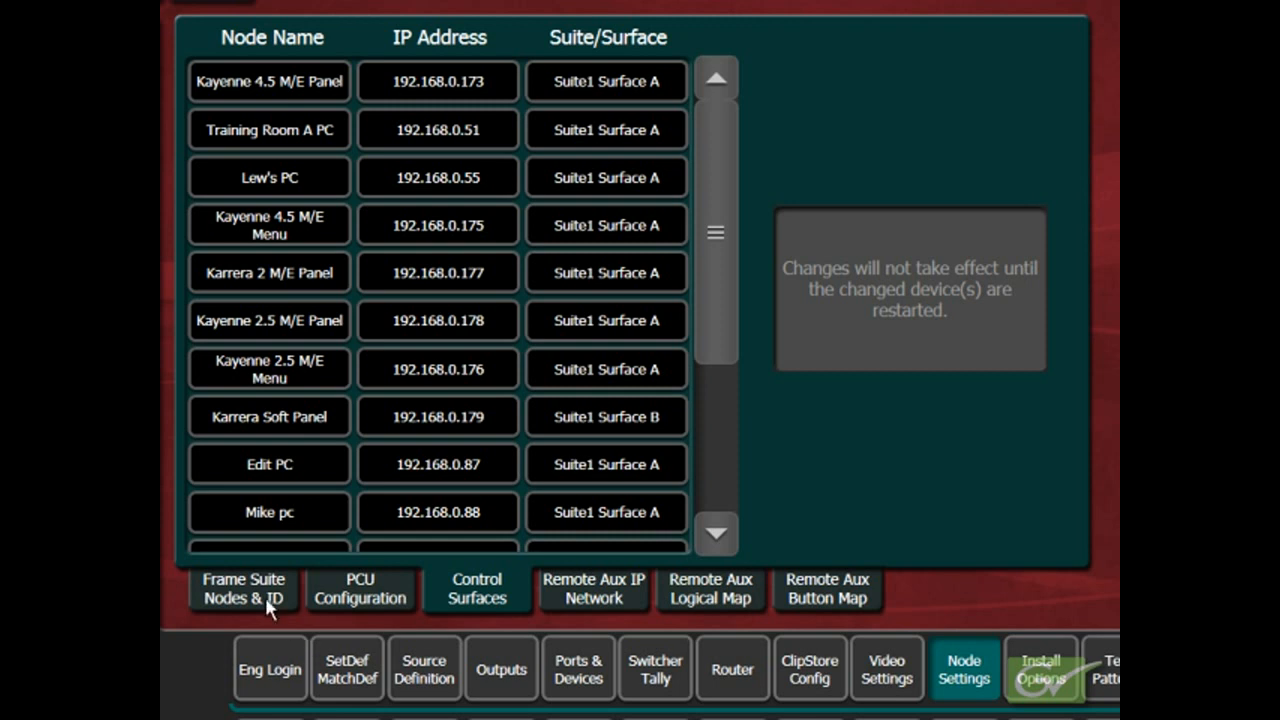
Check the Frame Suite Nodes & ID list, then assign Kayenne 4.5 M/E Menu to Suite1 Surface B
click(244, 588)
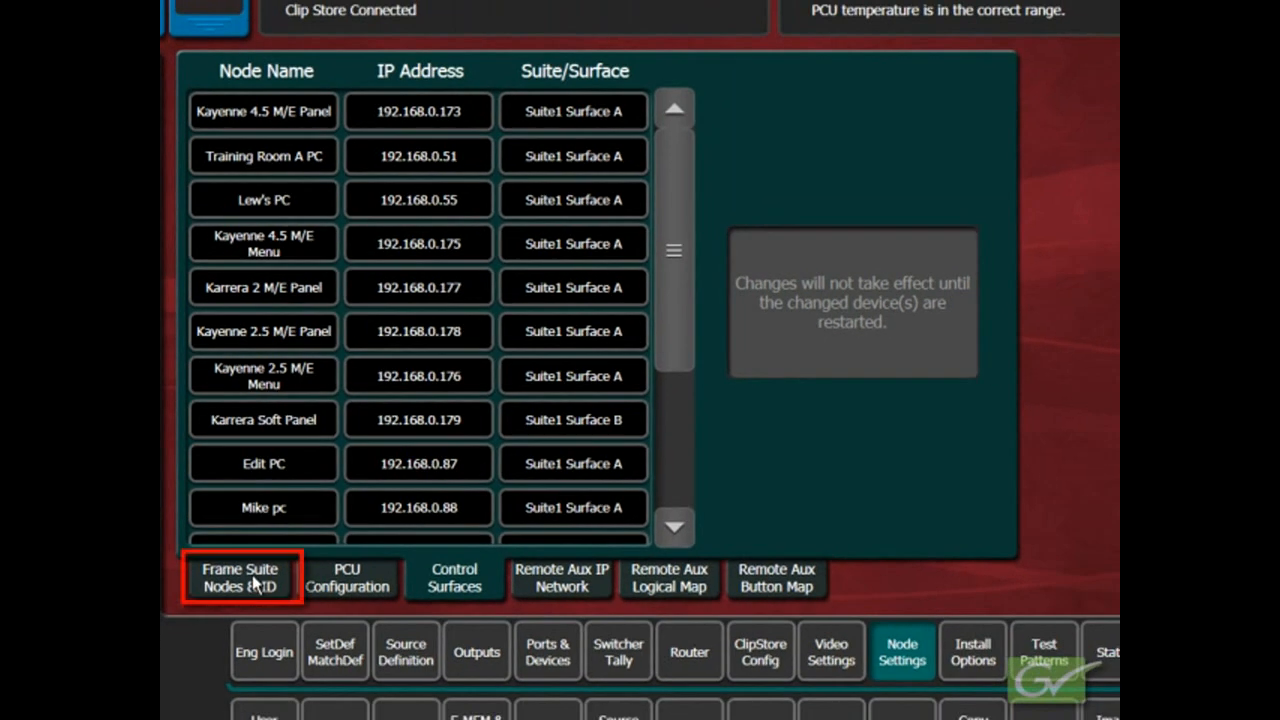
click(240, 576)
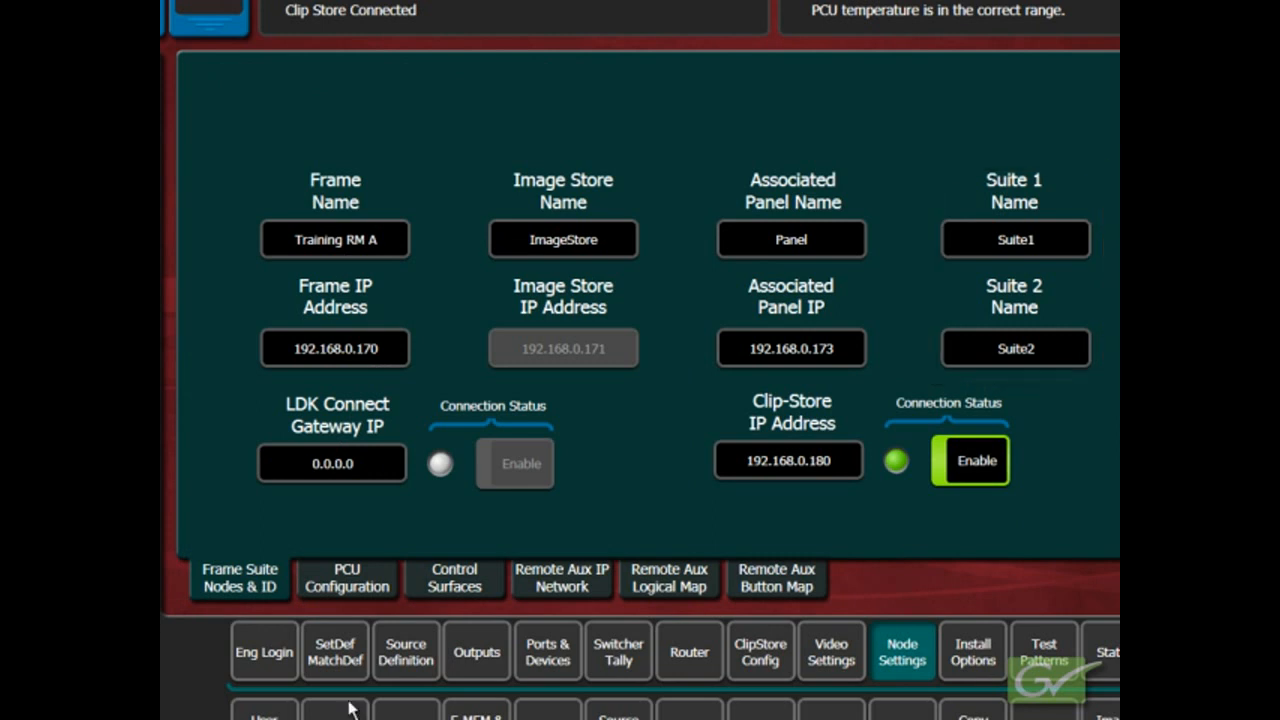
click(454, 576)
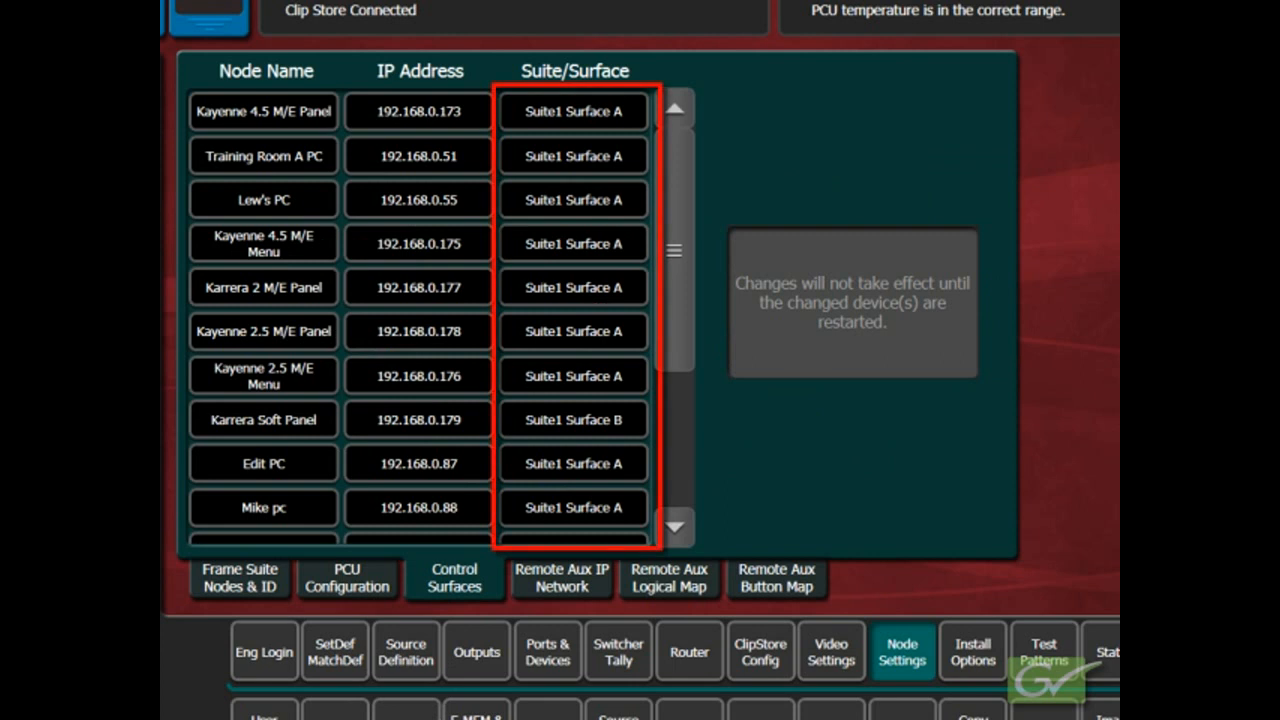
mouse_move(548, 260)
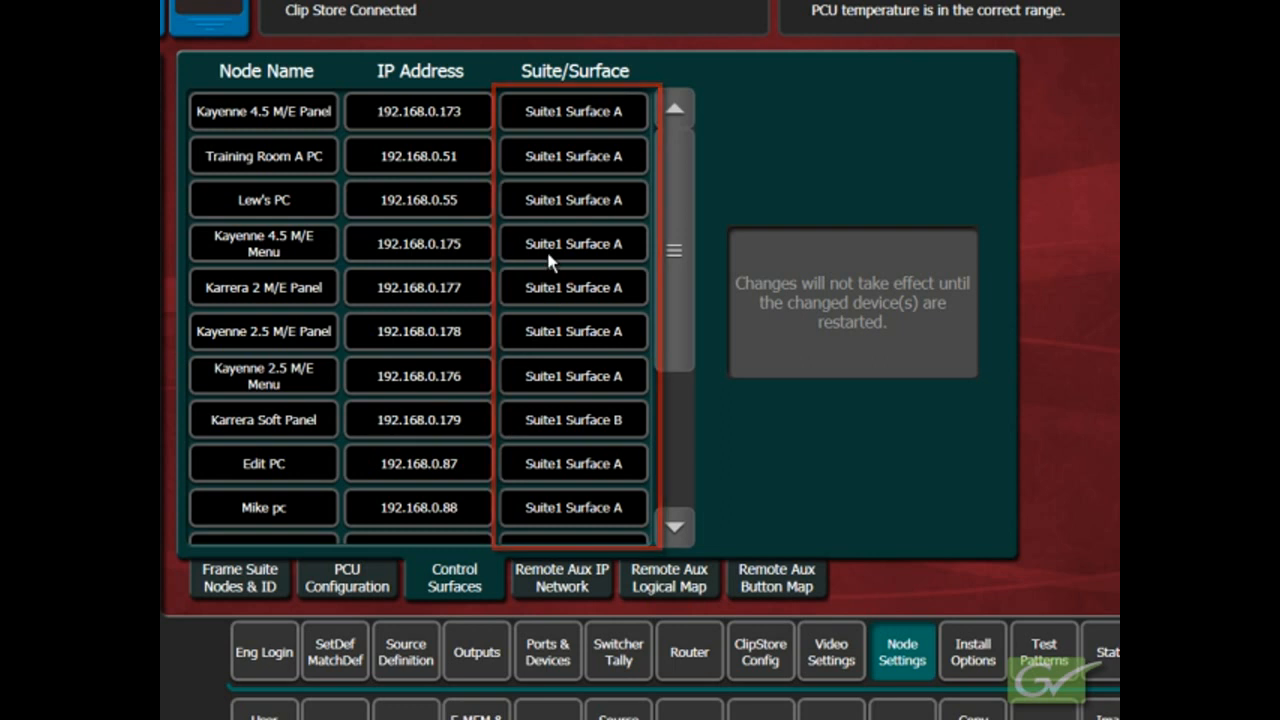
click(572, 244)
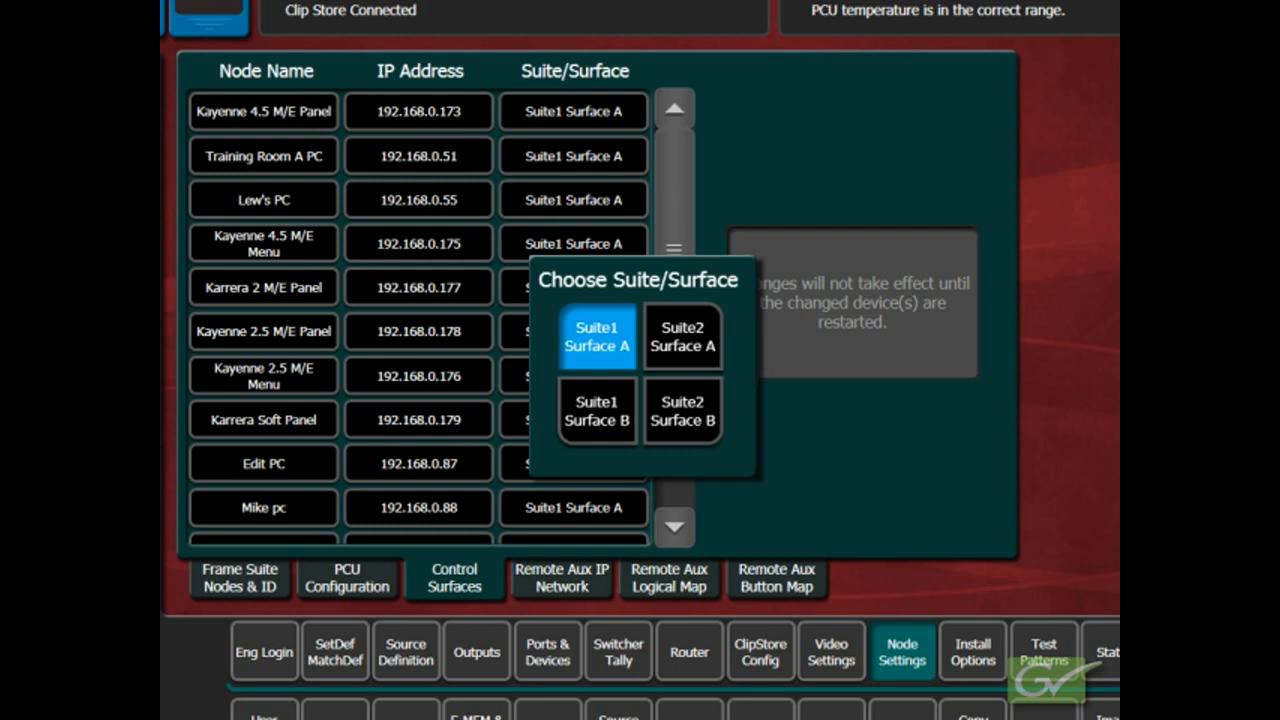
click(596, 412)
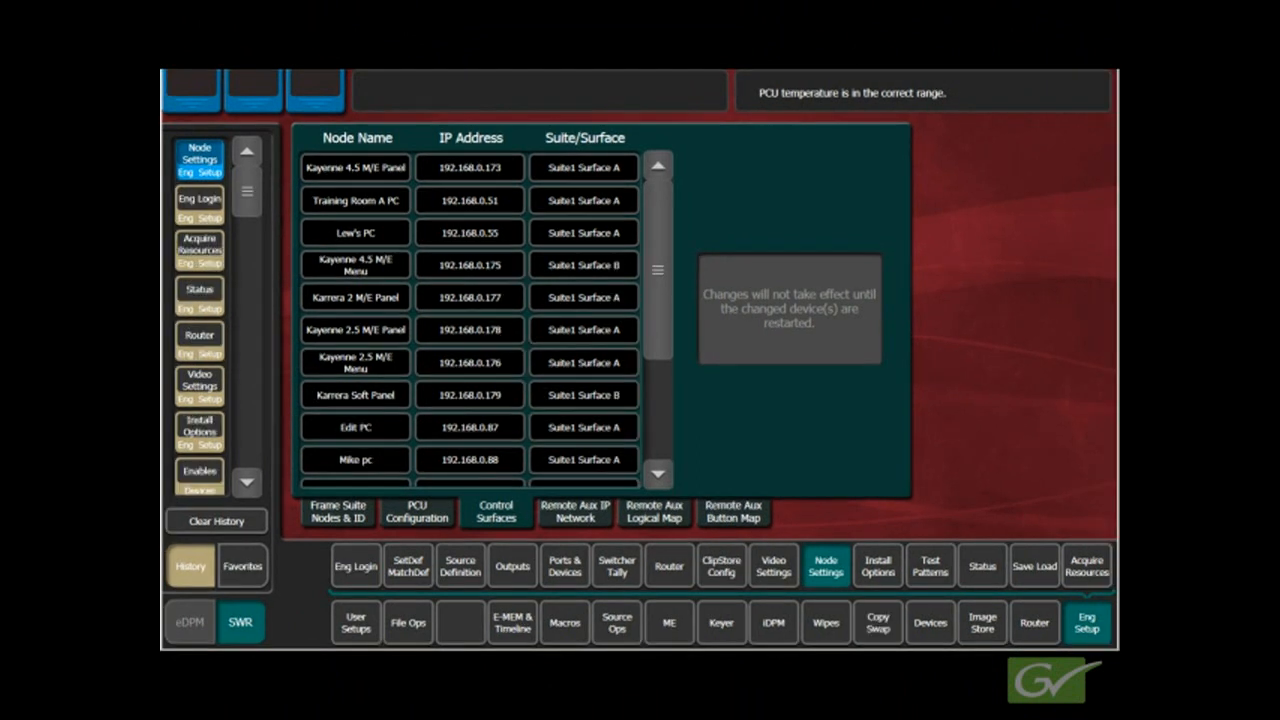
Bring up the Engineer Login dialog with Suite2 CS A as the identity to switch to
click(356, 564)
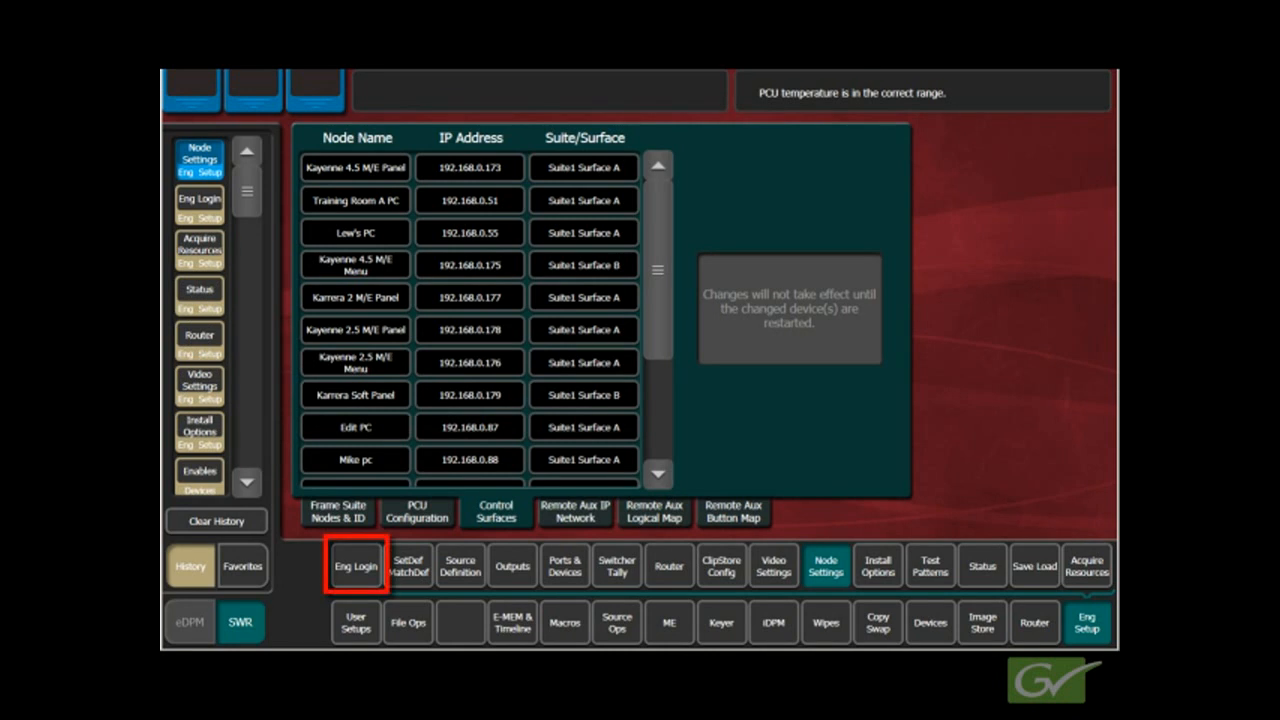
click(1084, 564)
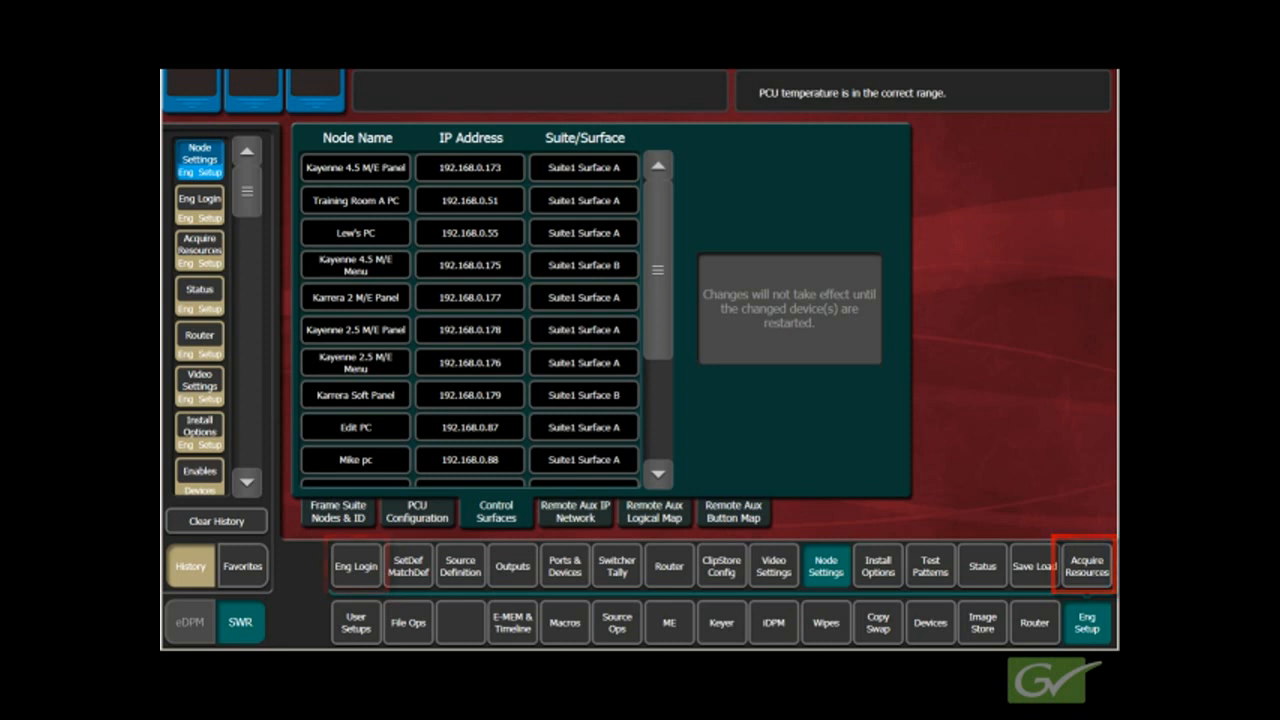
click(356, 564)
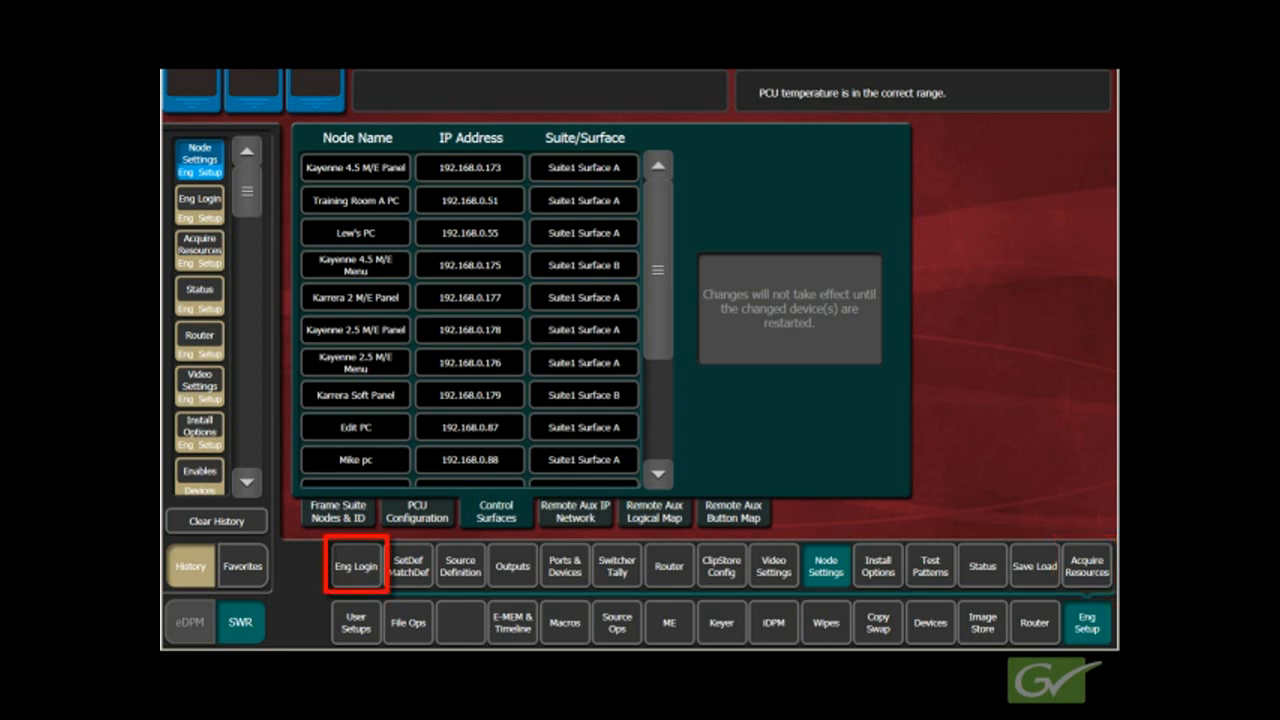
click(1086, 564)
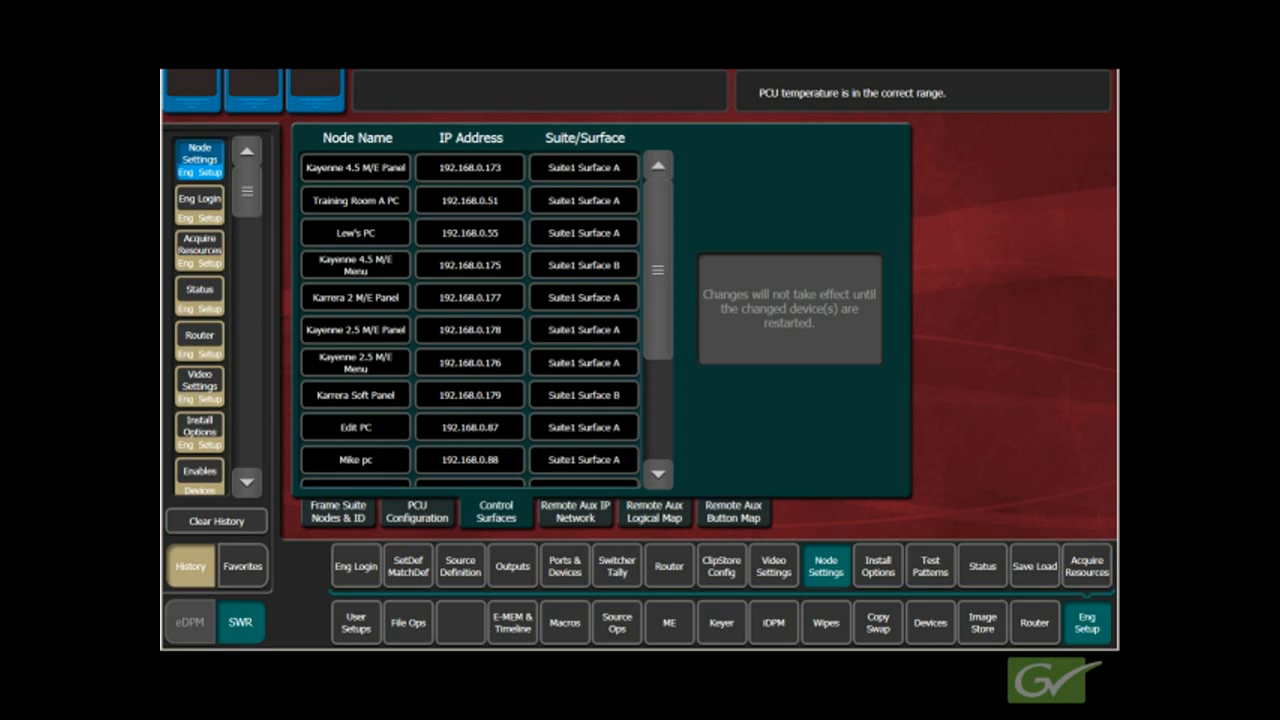
click(356, 564)
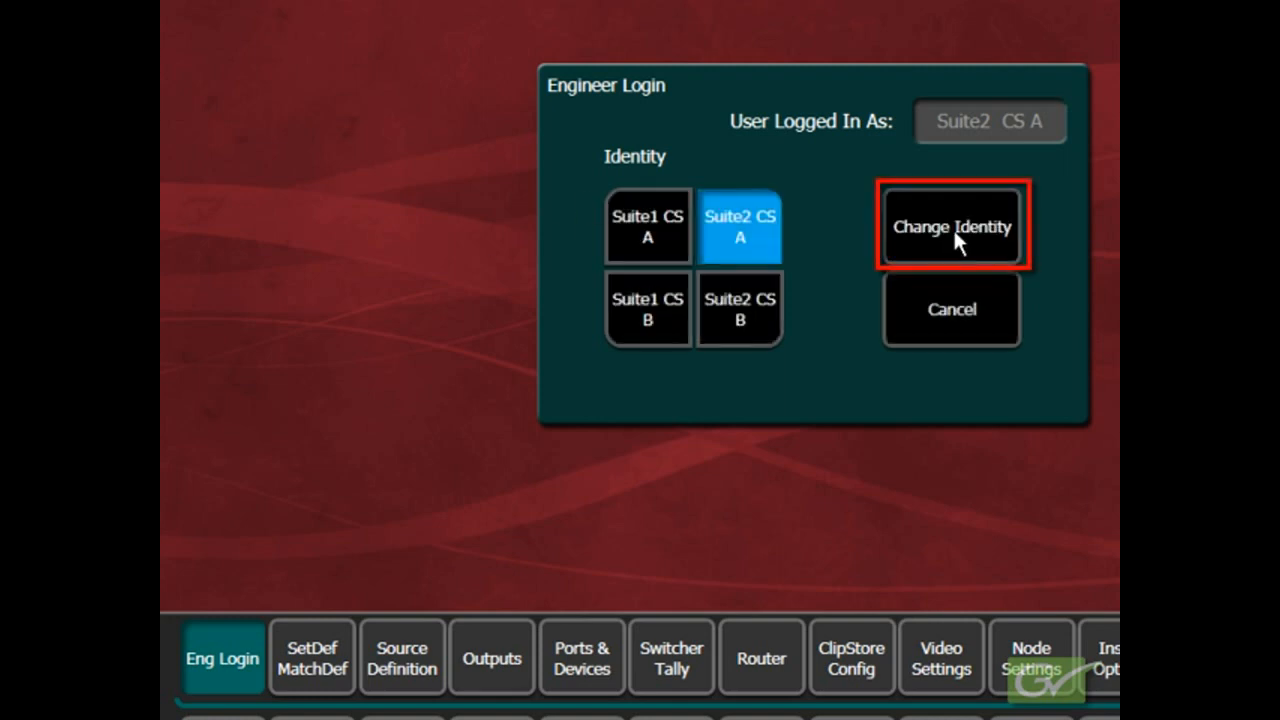
Change identity and confirm the warning about logging in to a different suite
click(648, 226)
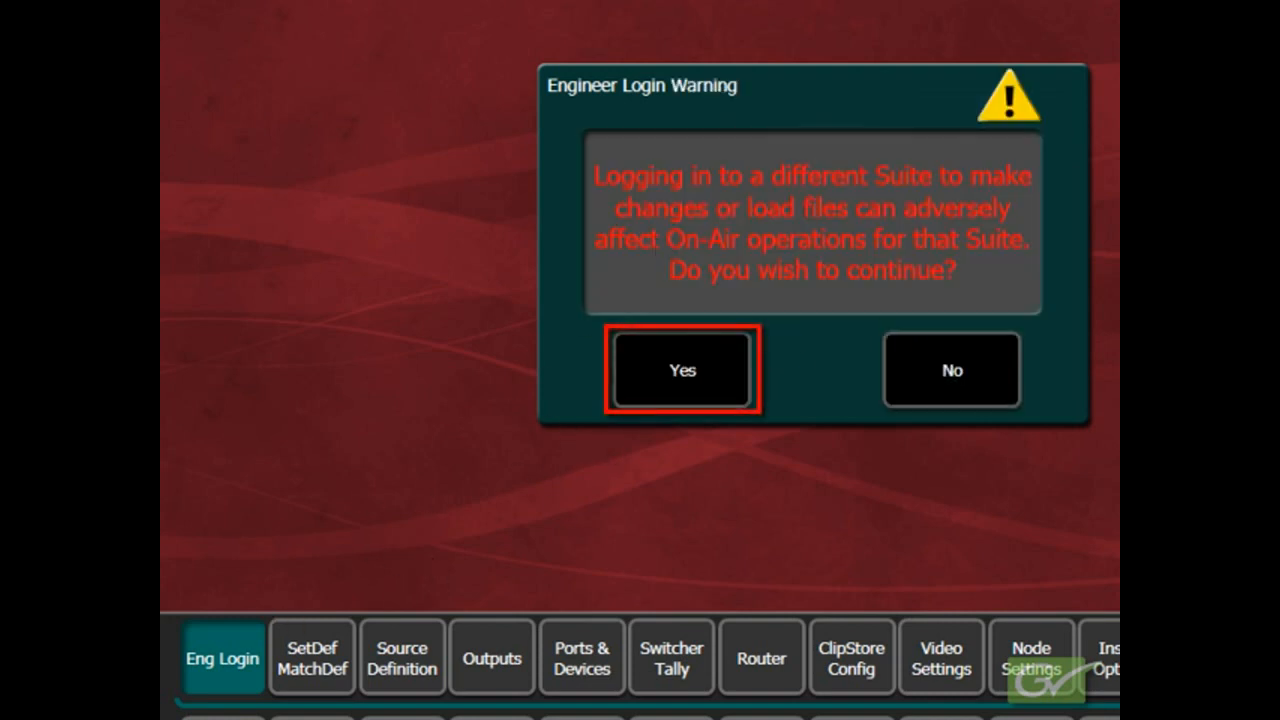
click(684, 368)
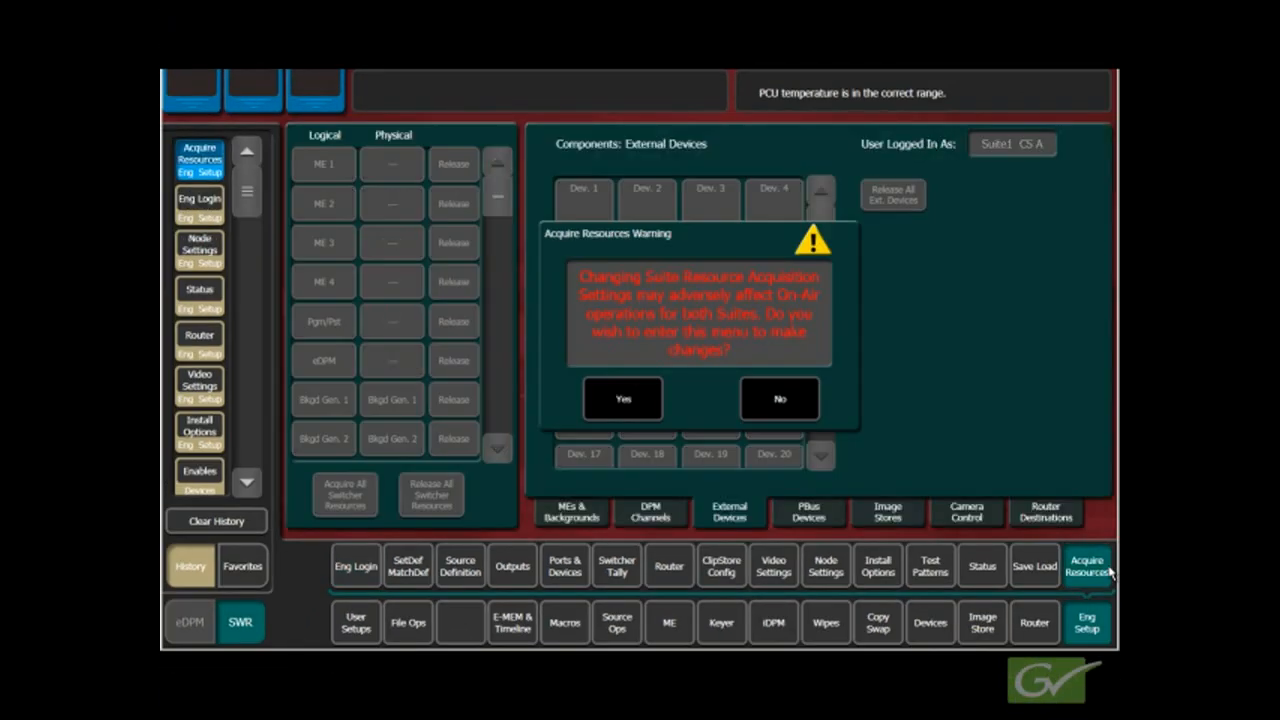
Accept the warning and review MEs & Backgrounds, DPM Channels, External Devices, PBus Devices and Image Stores ownership
click(622, 398)
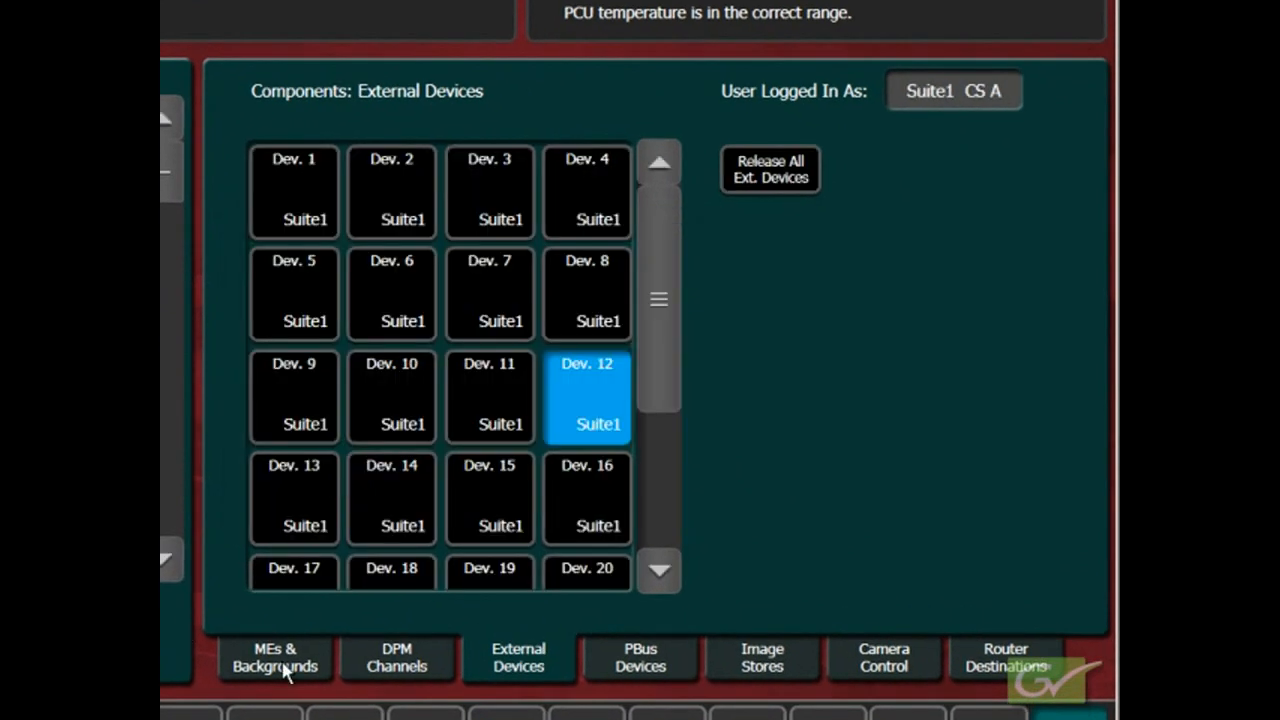
click(274, 656)
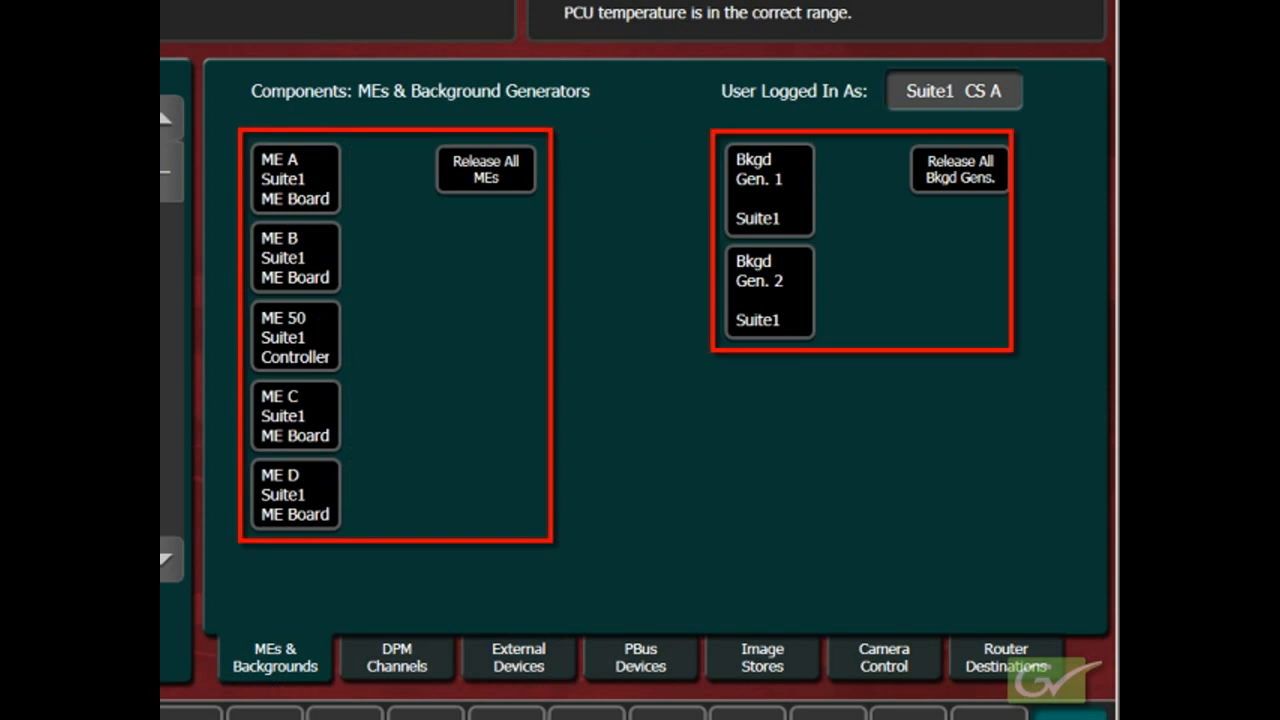
click(396, 656)
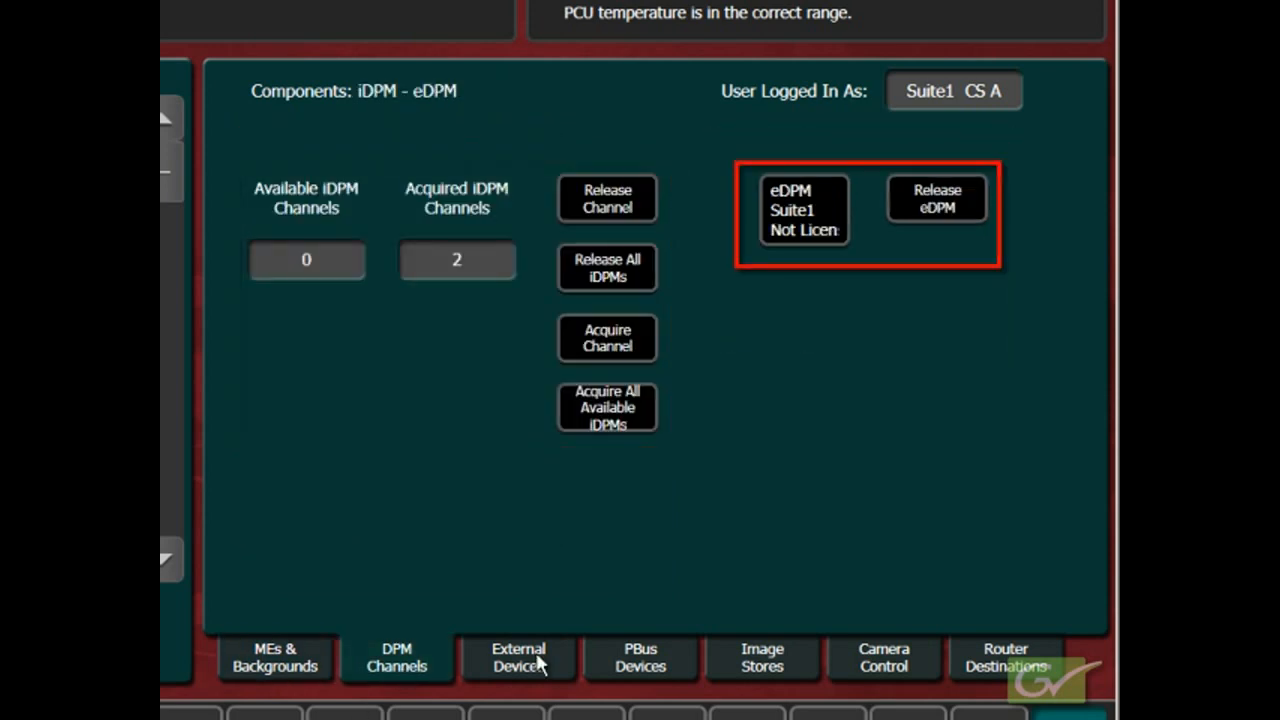
click(518, 656)
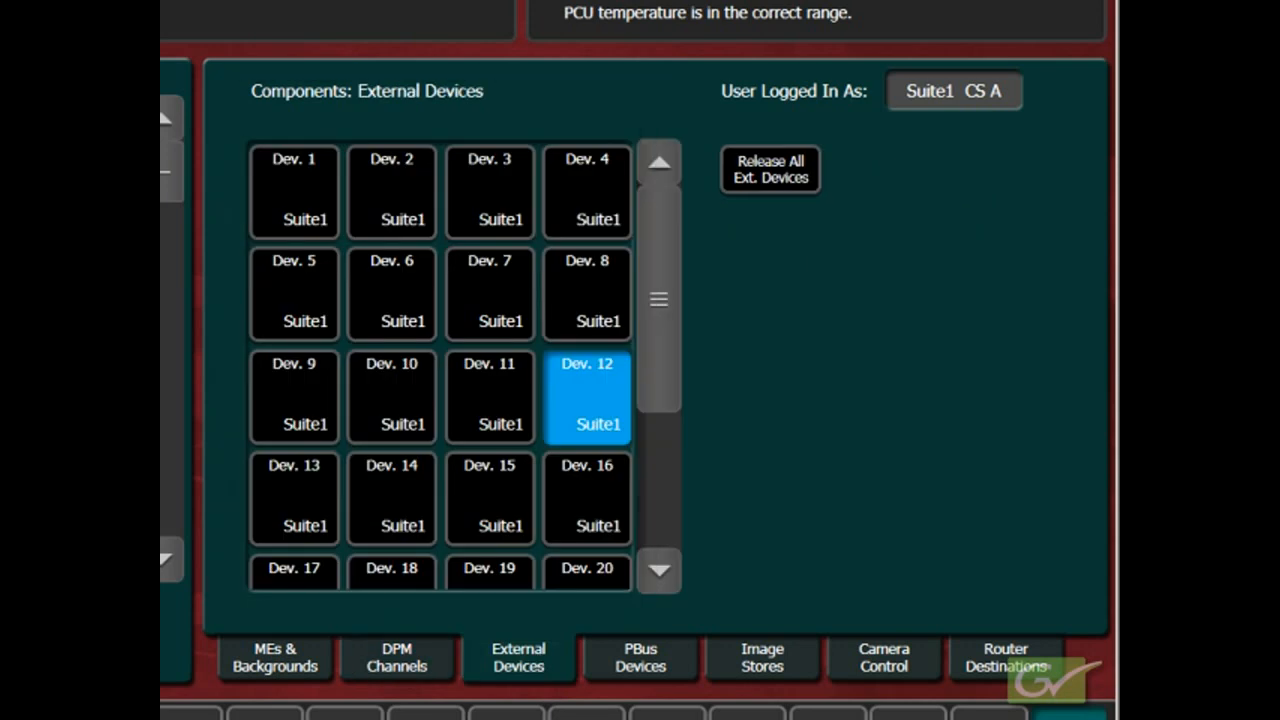
mouse_move(620, 676)
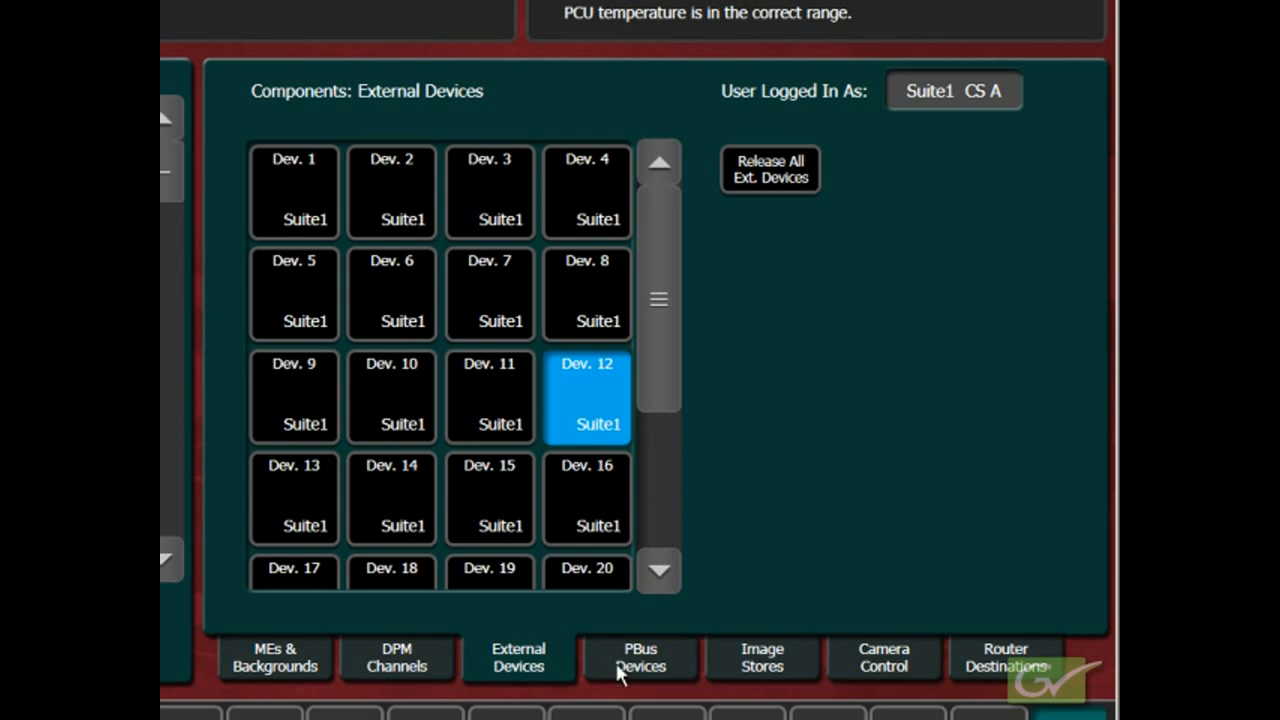
click(640, 656)
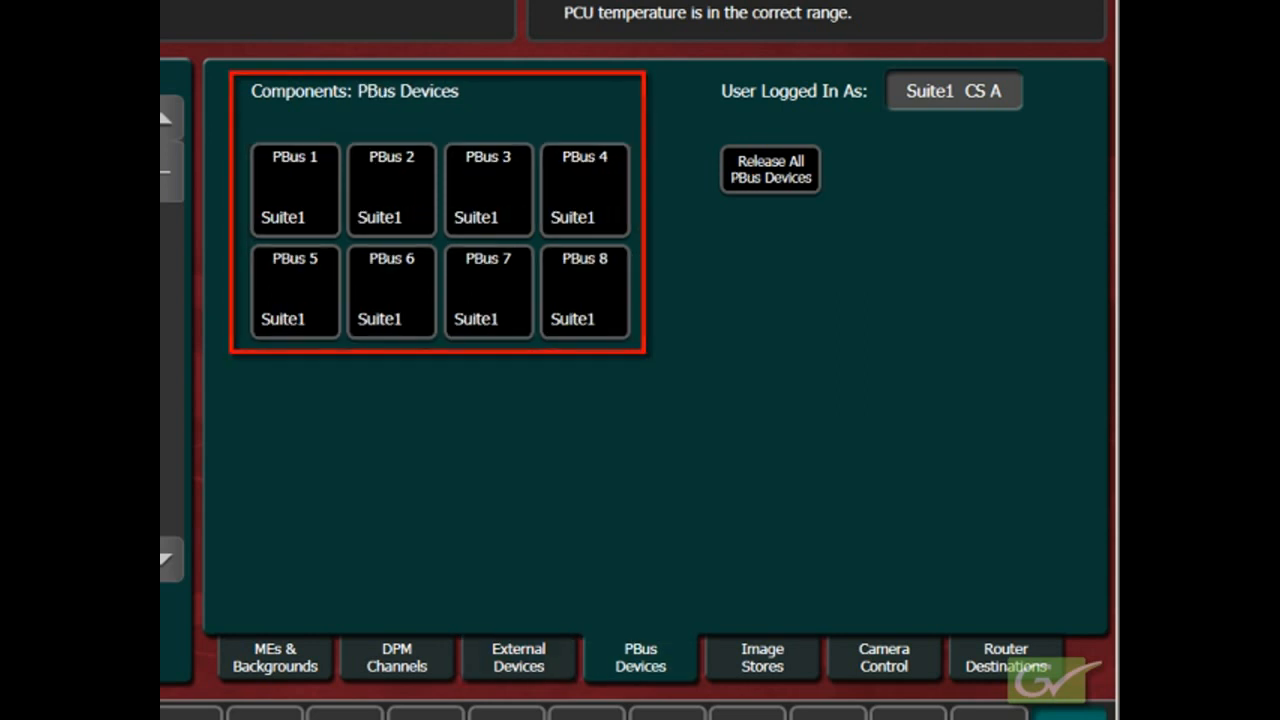
click(760, 656)
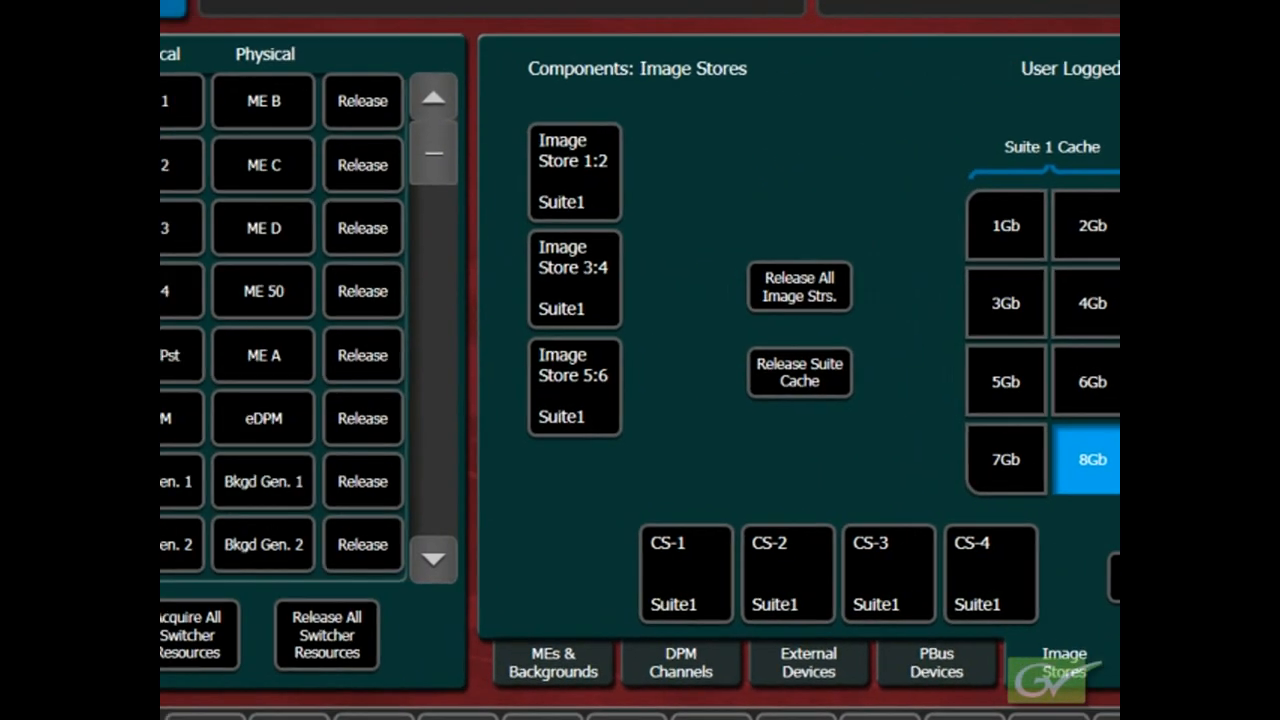
Release the ME D board from ME 3 and accept the caution about taking it off air
click(552, 664)
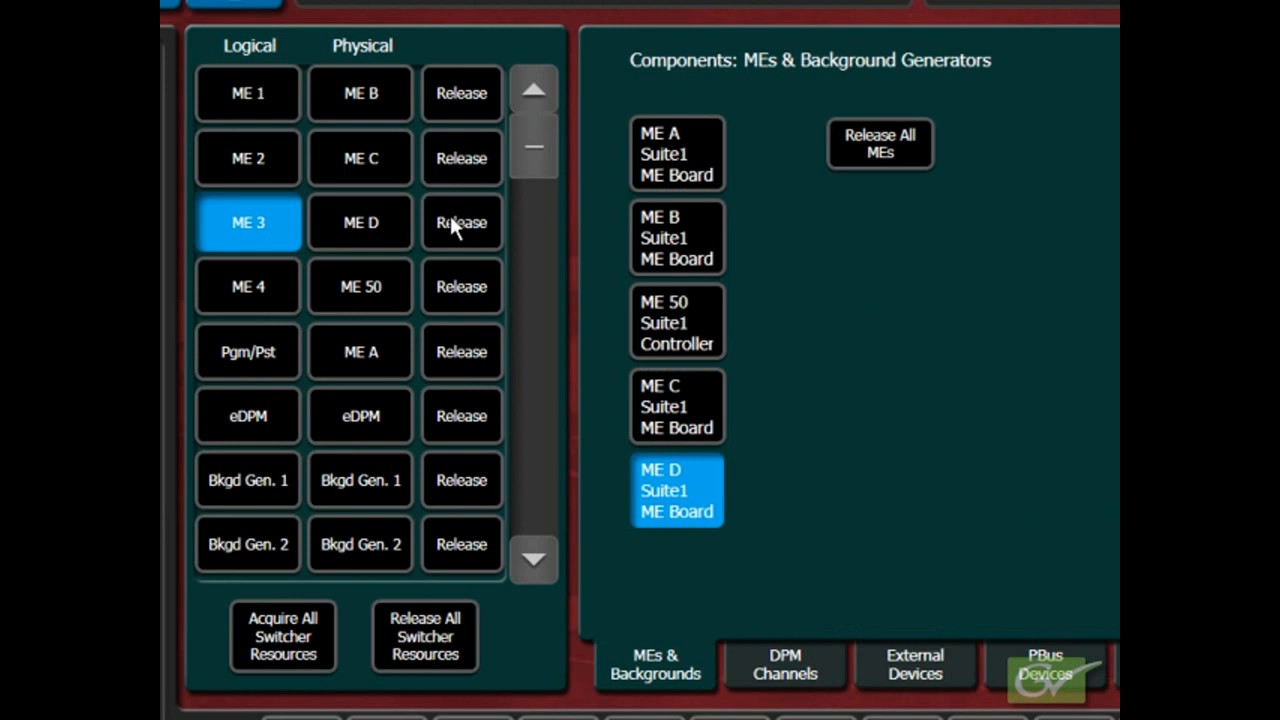
click(460, 222)
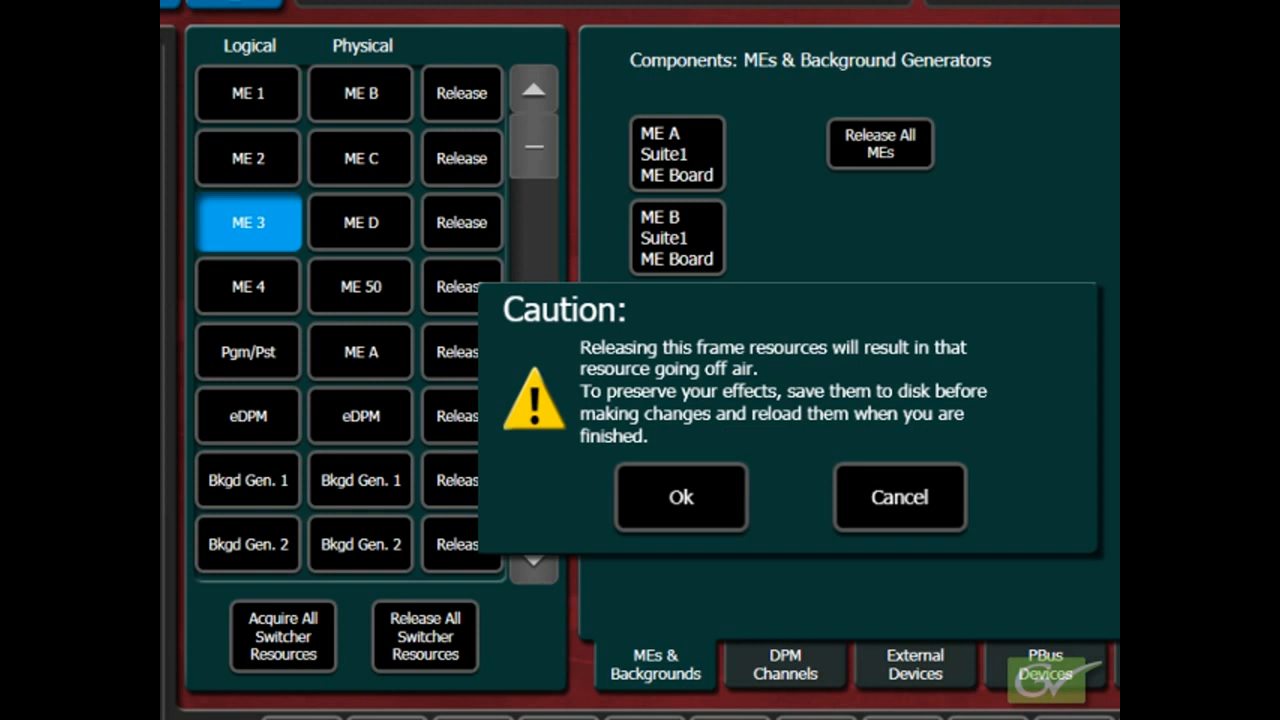
click(680, 496)
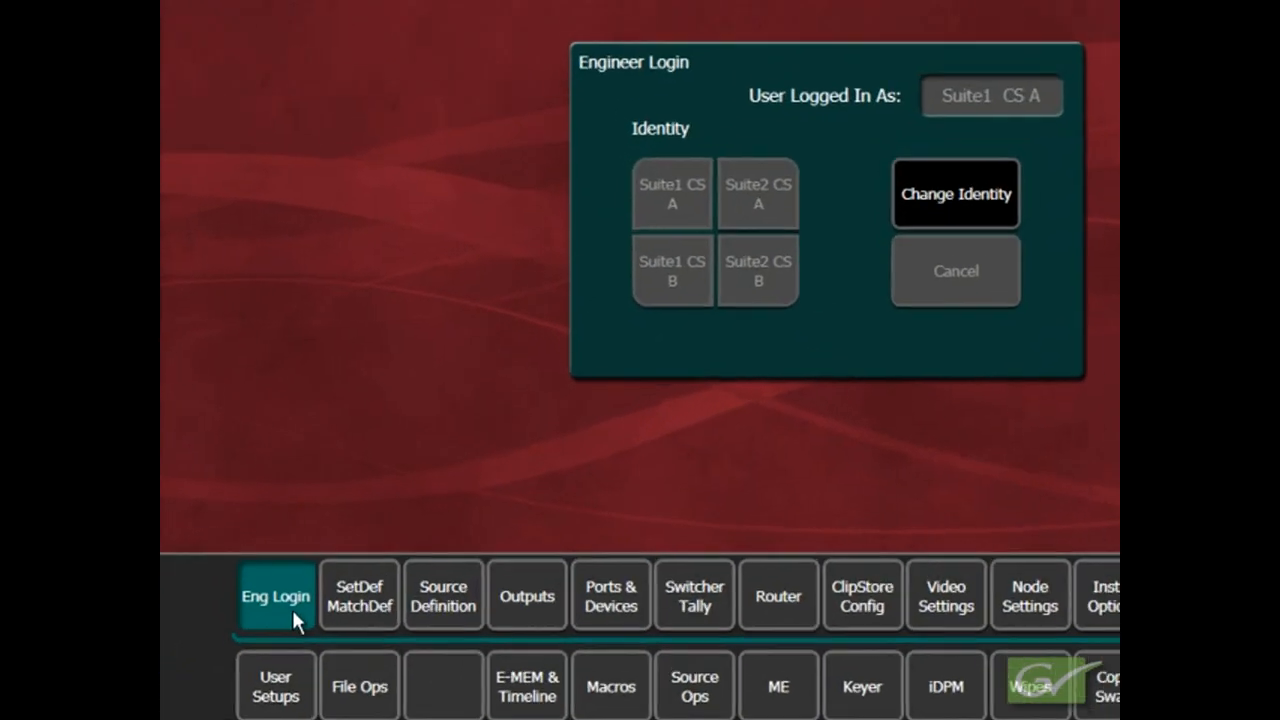
Change login identity, confirm the different-suite warning and re-enter Acquire Resources
click(956, 192)
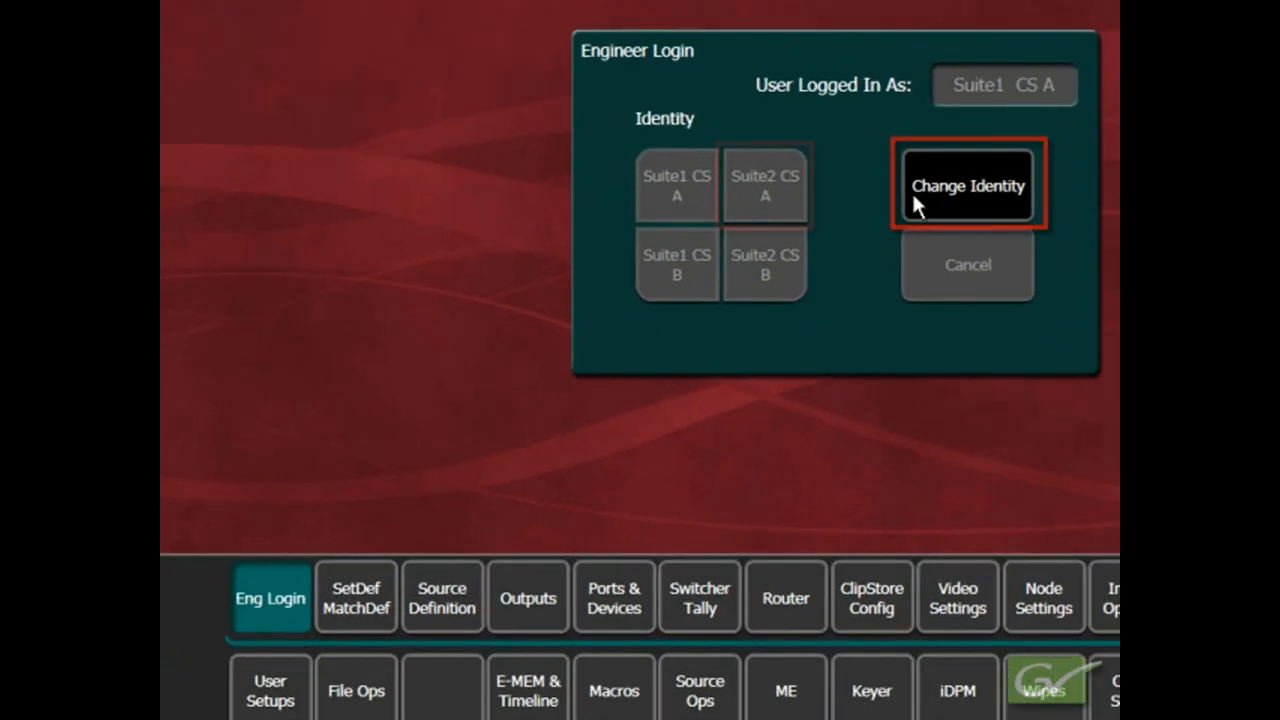
click(968, 184)
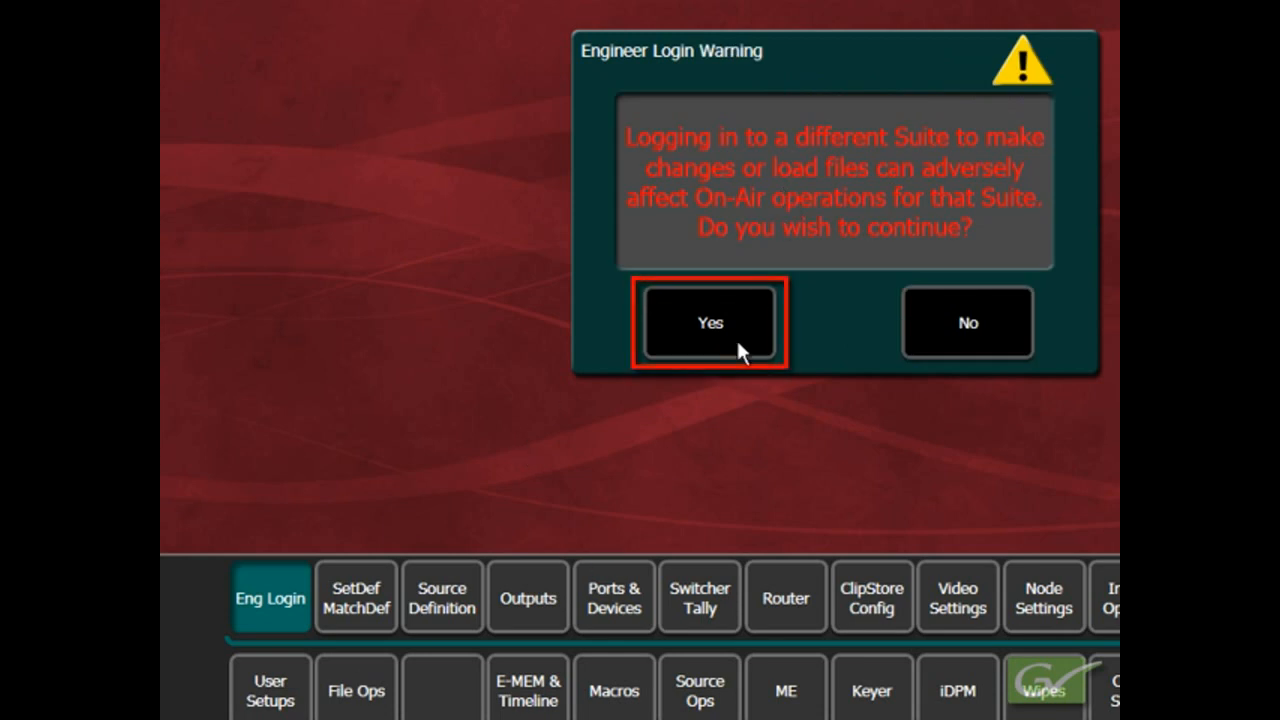
click(710, 322)
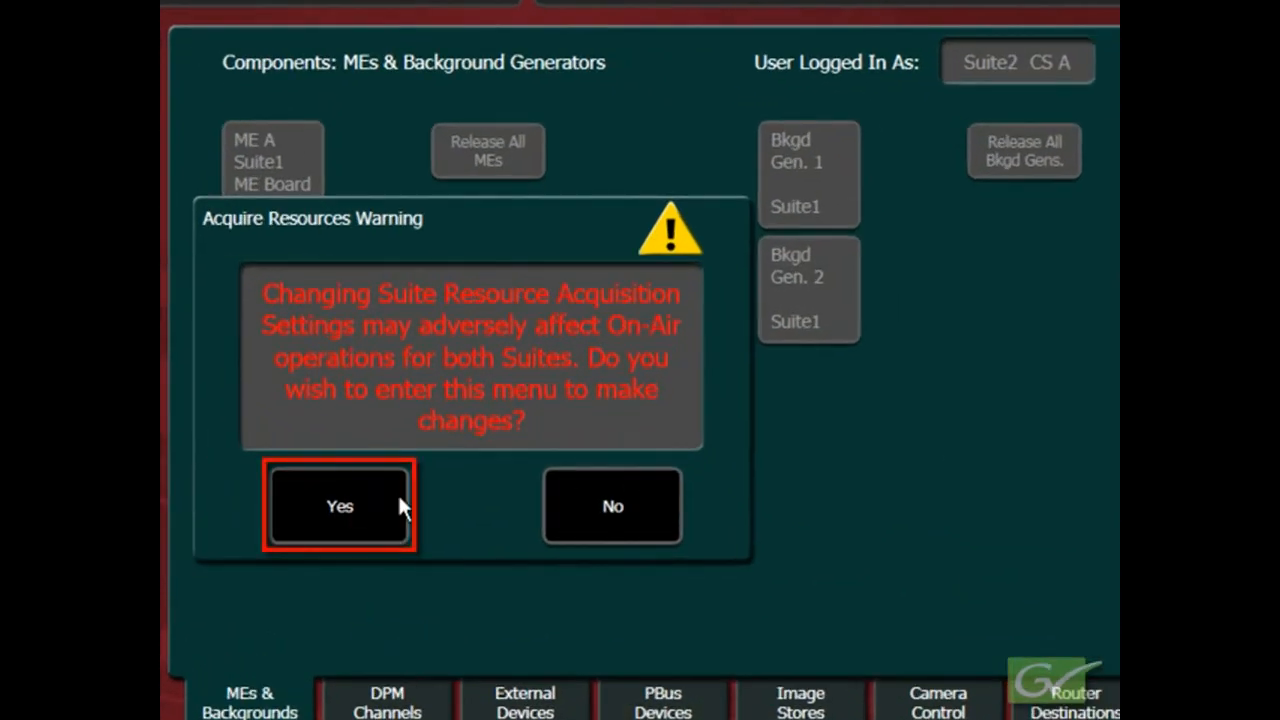
click(338, 506)
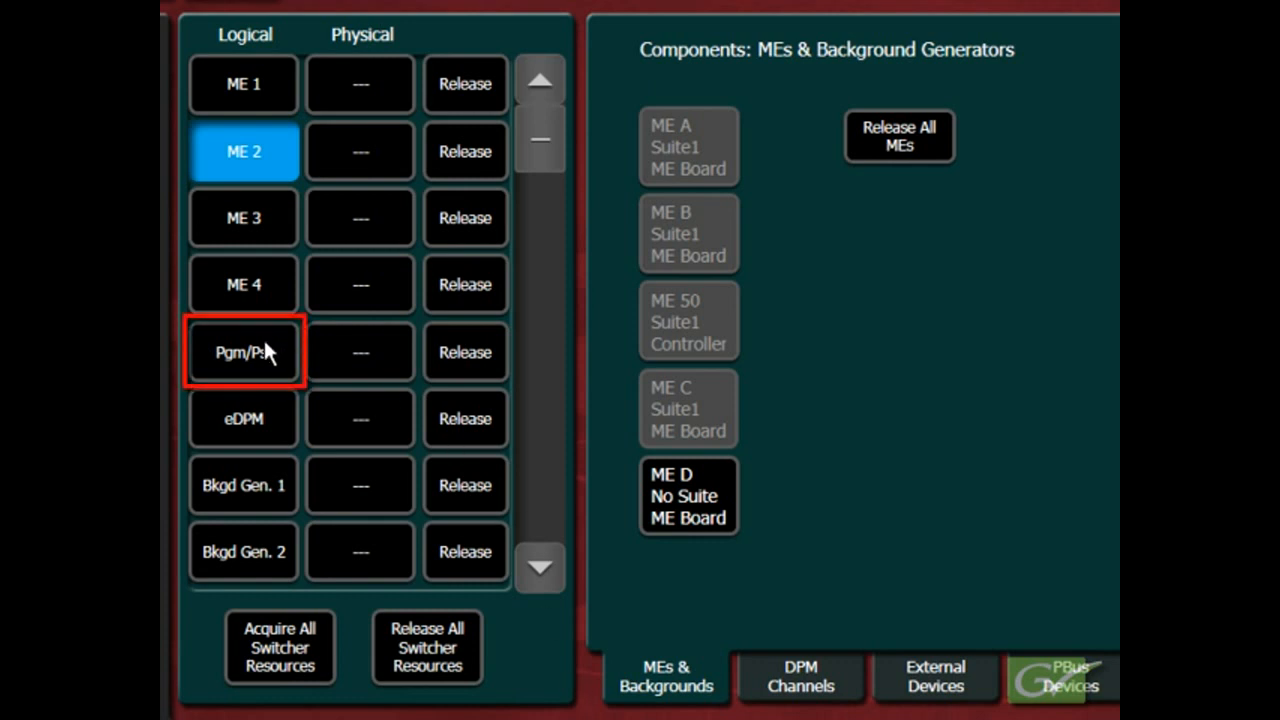
Select the Pgm/Pst logical ME and assign the unclaimed ME D board to it
click(244, 352)
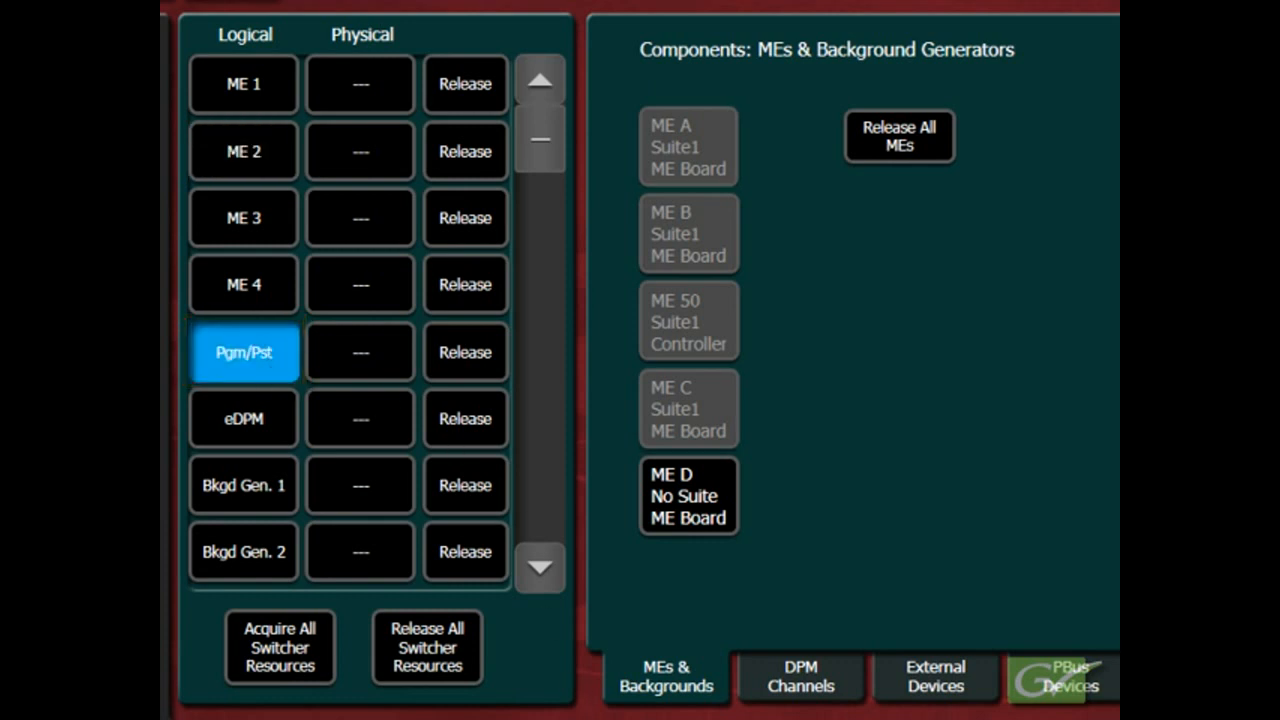
click(688, 496)
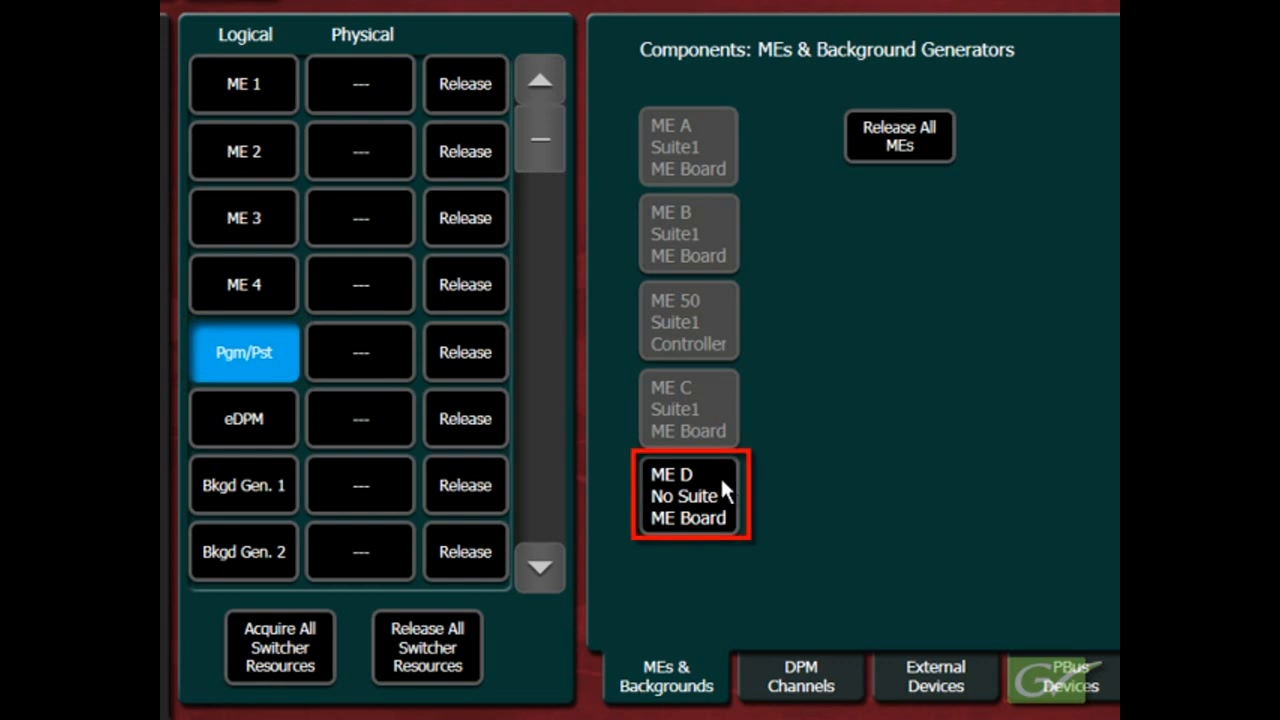
click(688, 496)
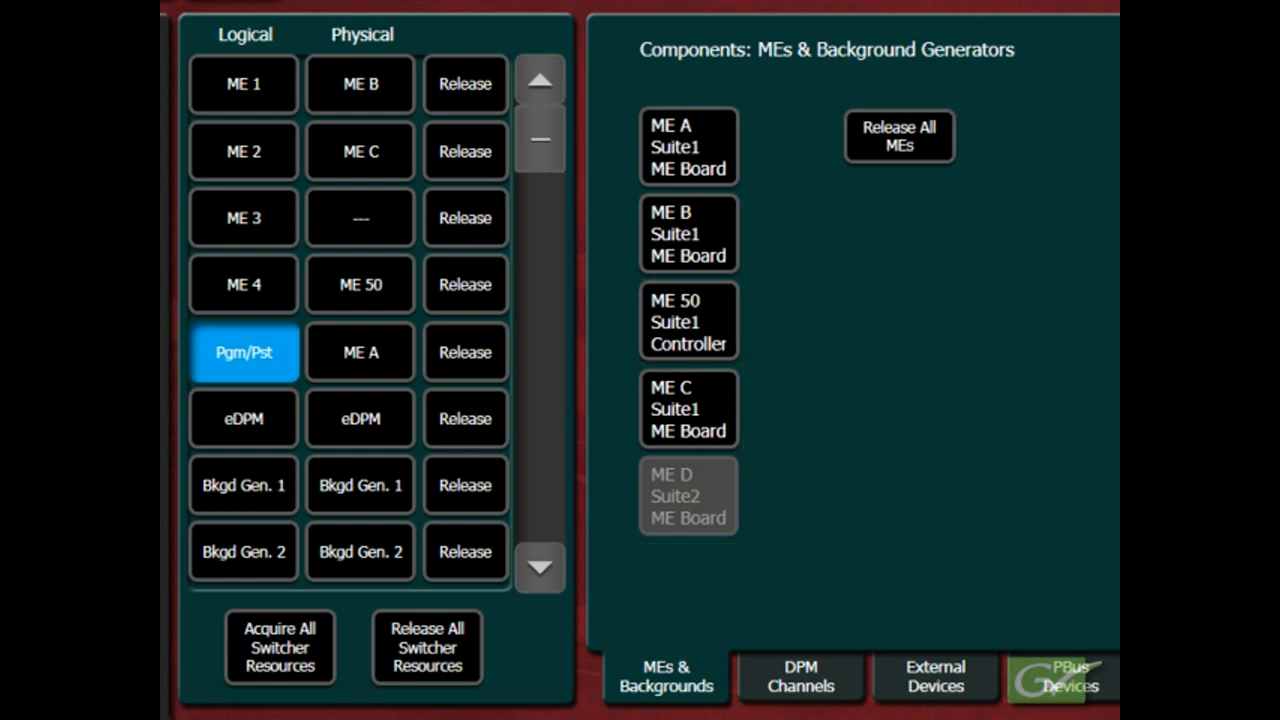
click(688, 320)
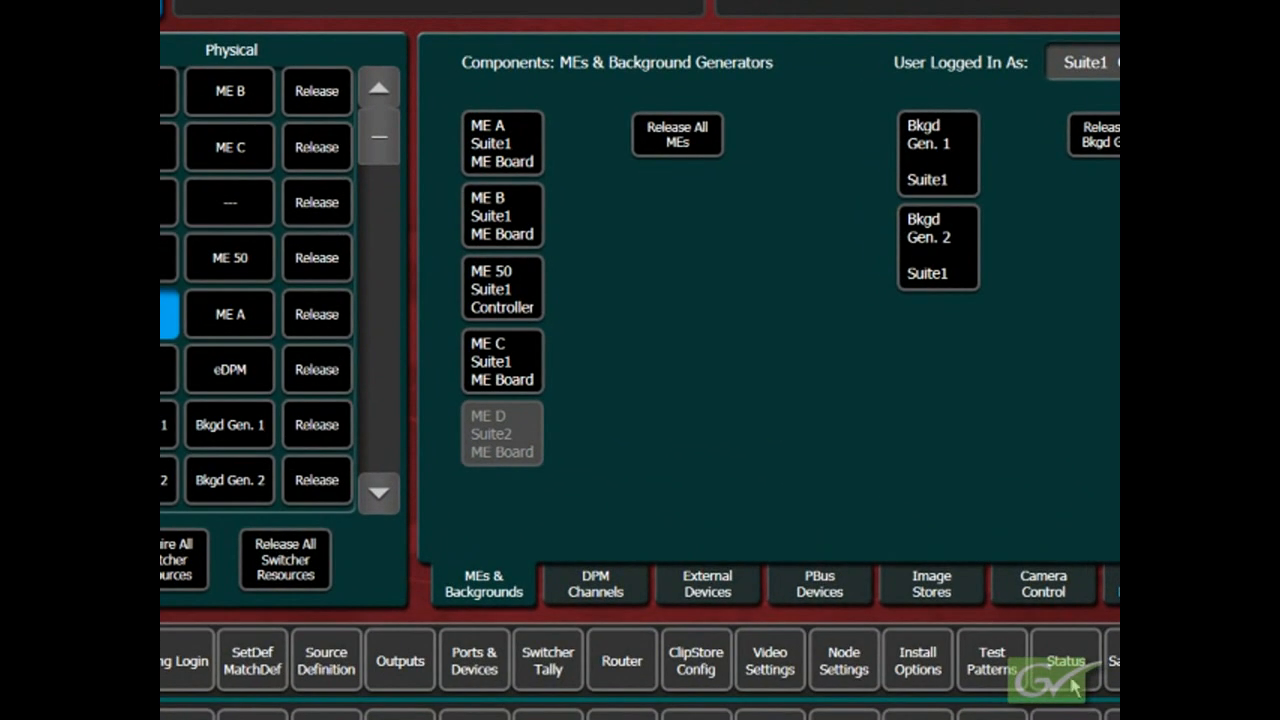
Bring up the Save Load page and choose the Eng Test setup file in the Training folder
click(1064, 664)
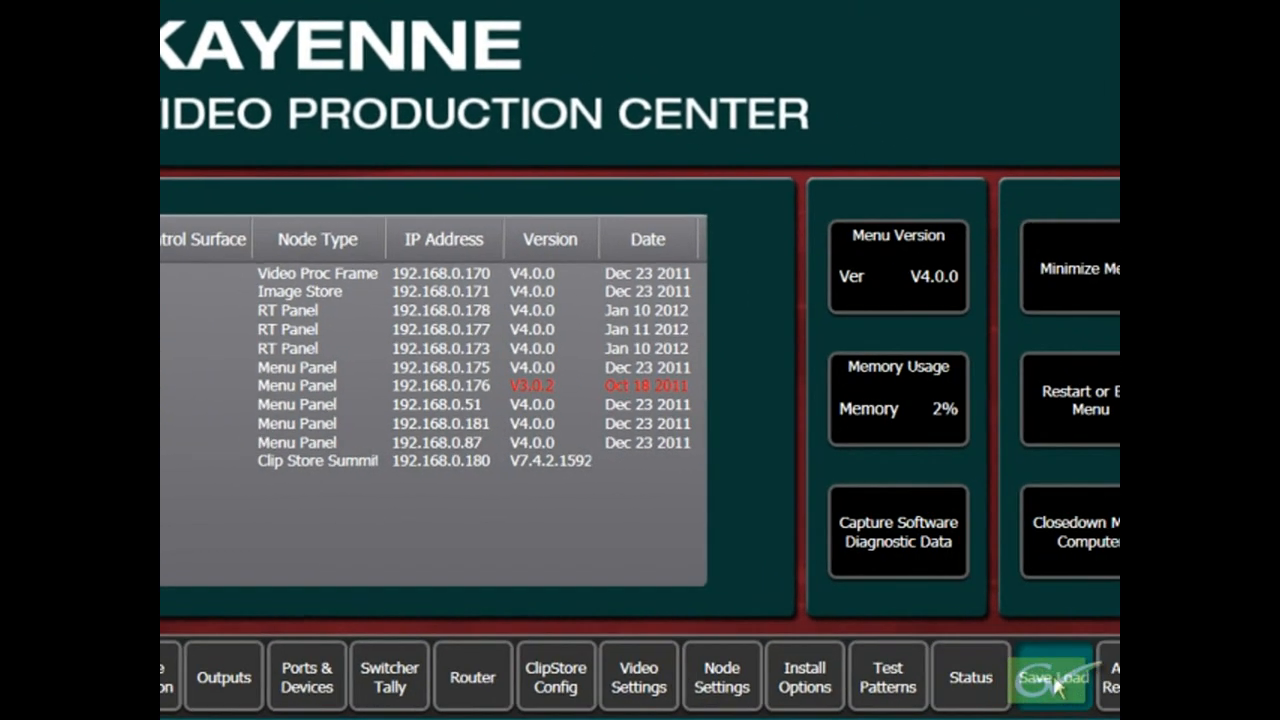
click(1052, 676)
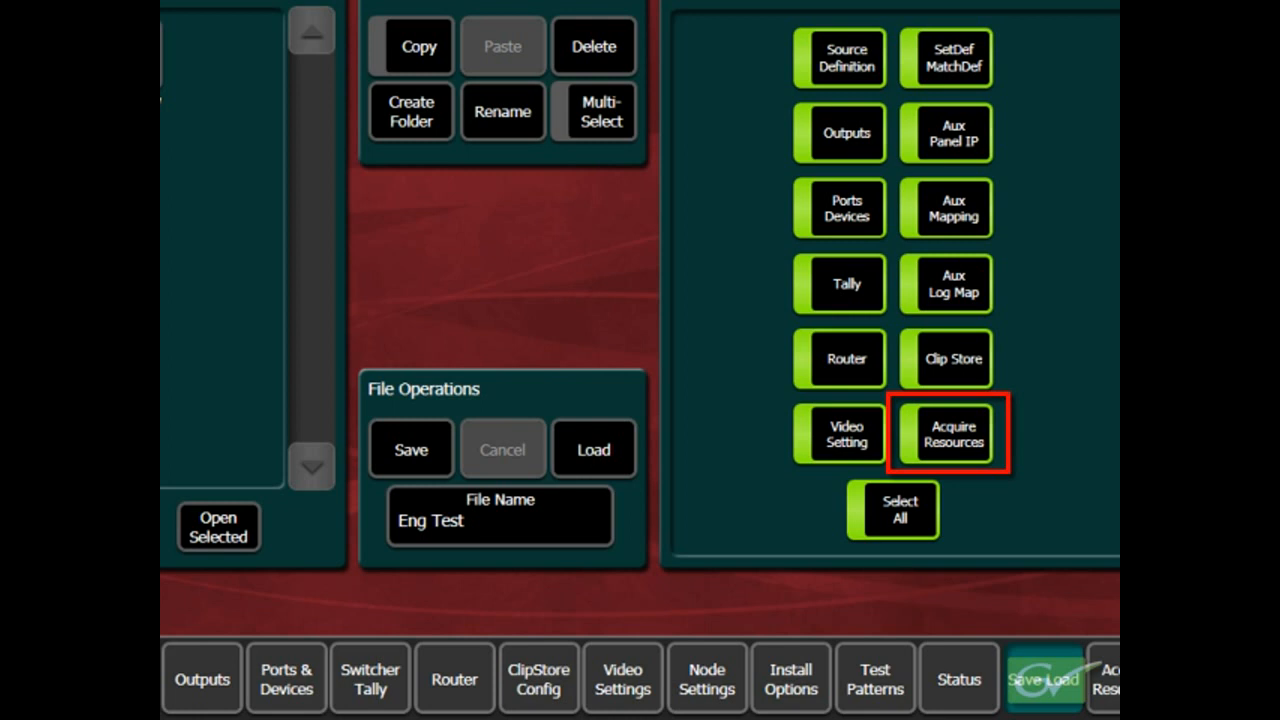
click(952, 434)
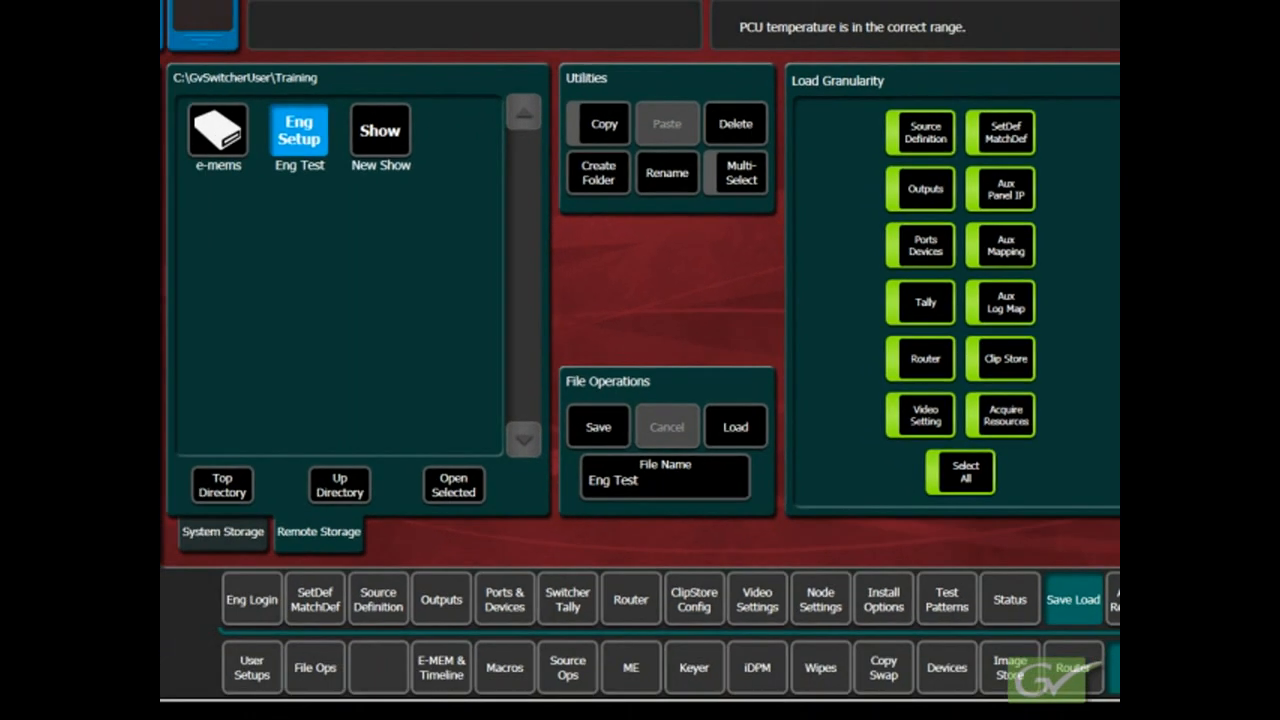
click(300, 136)
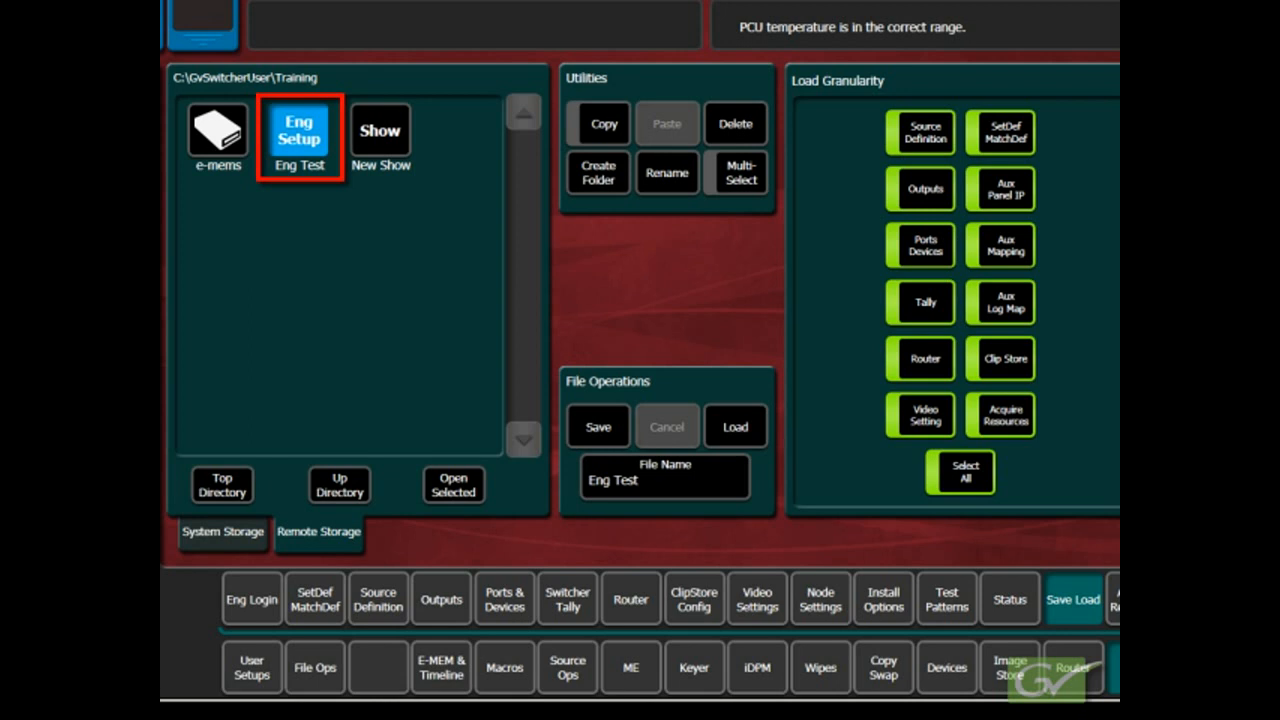
click(298, 136)
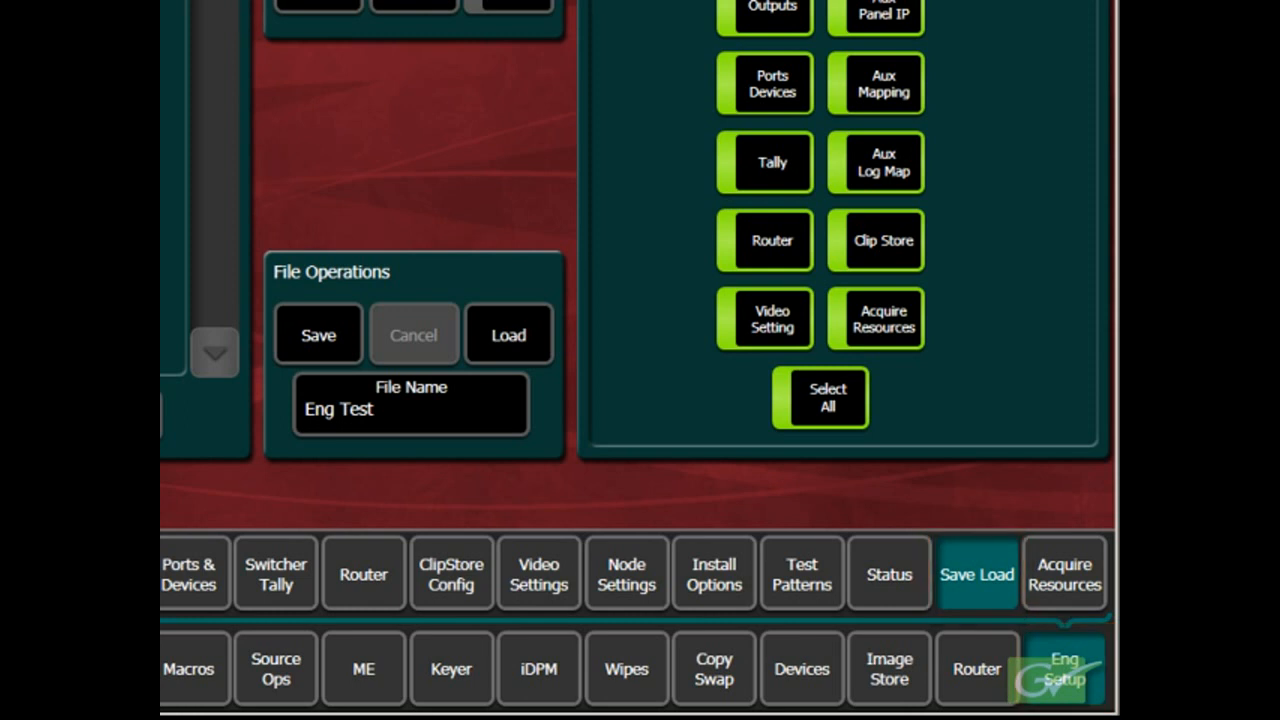
Toggle between System Storage and Remote Storage, ending on the remote storage listing
click(508, 334)
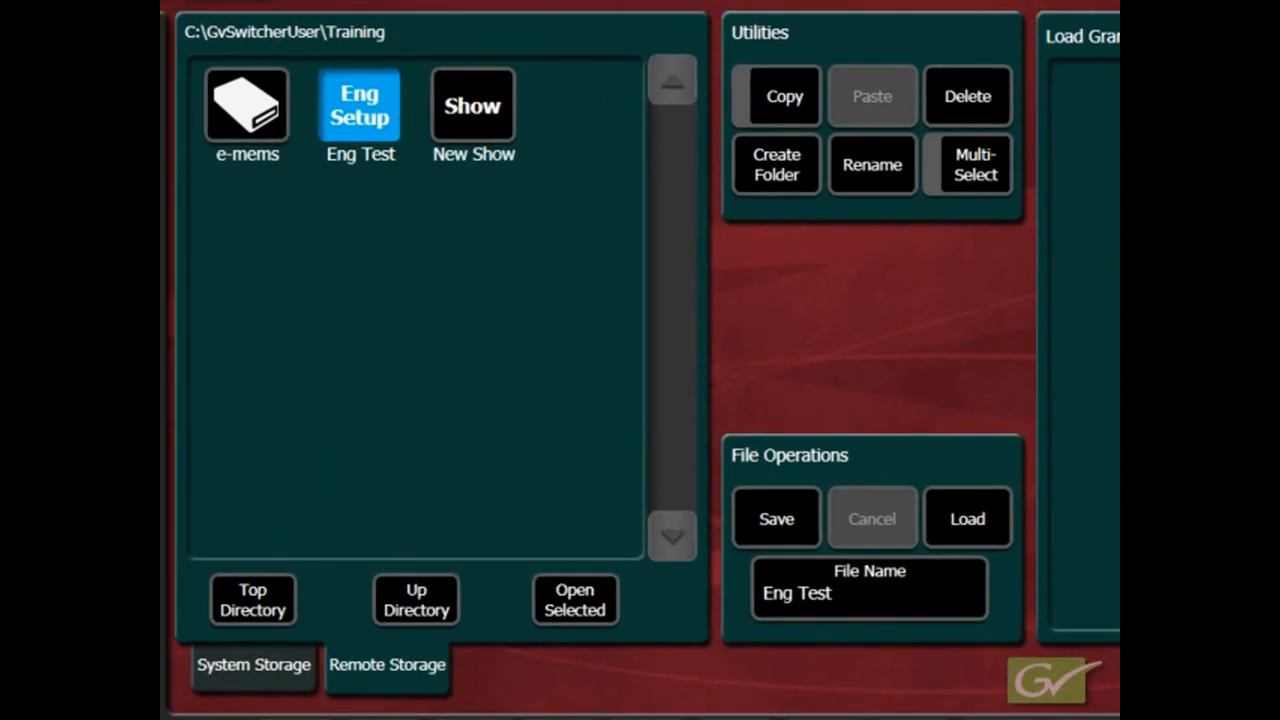
click(252, 664)
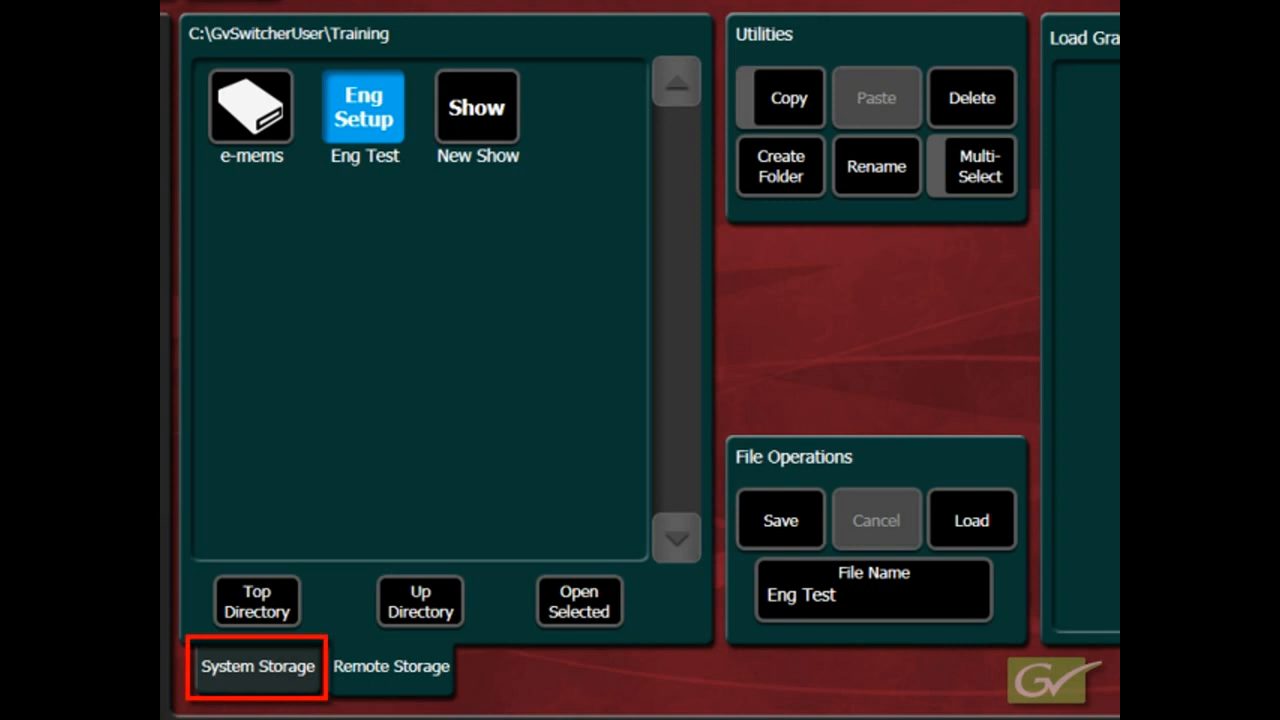
click(392, 668)
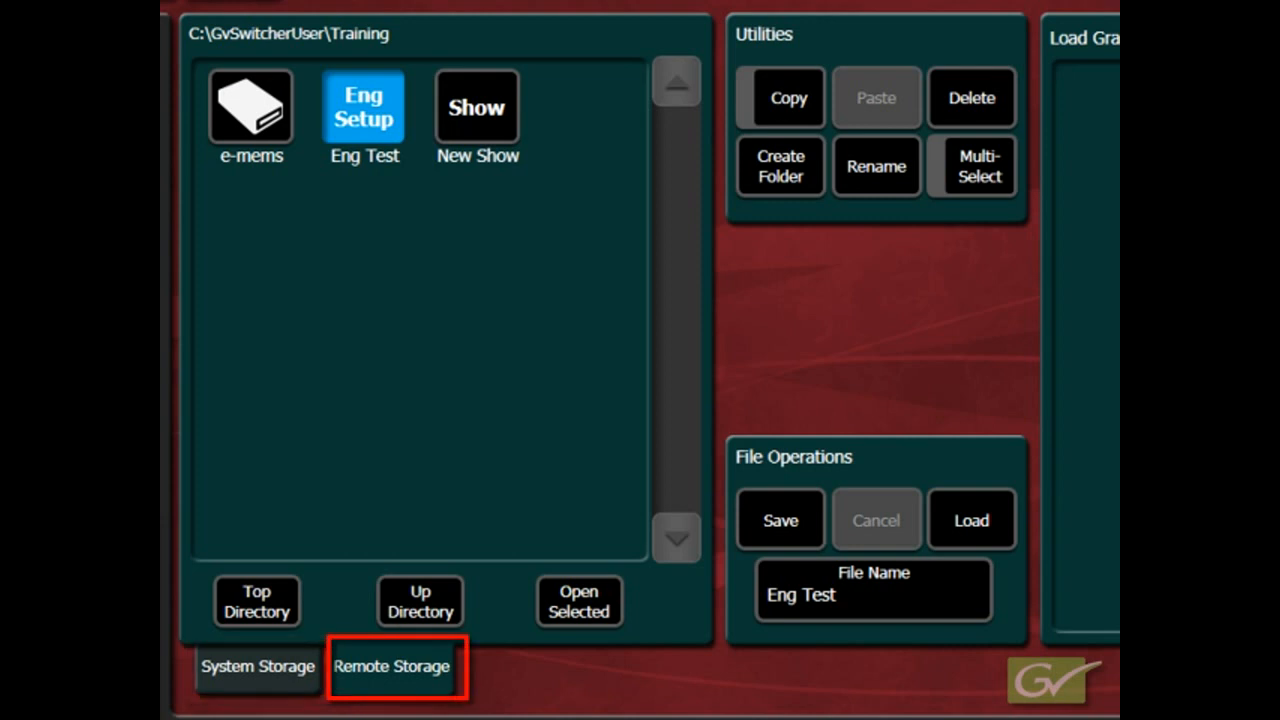
click(392, 668)
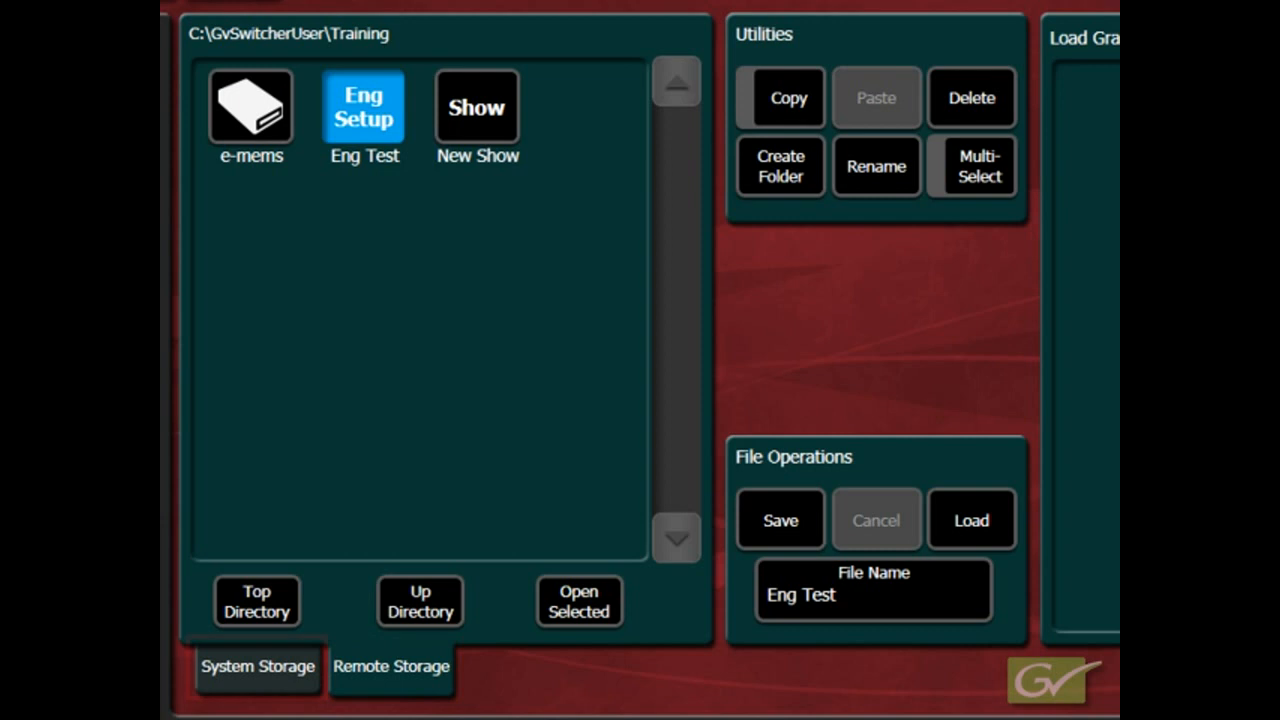
click(256, 666)
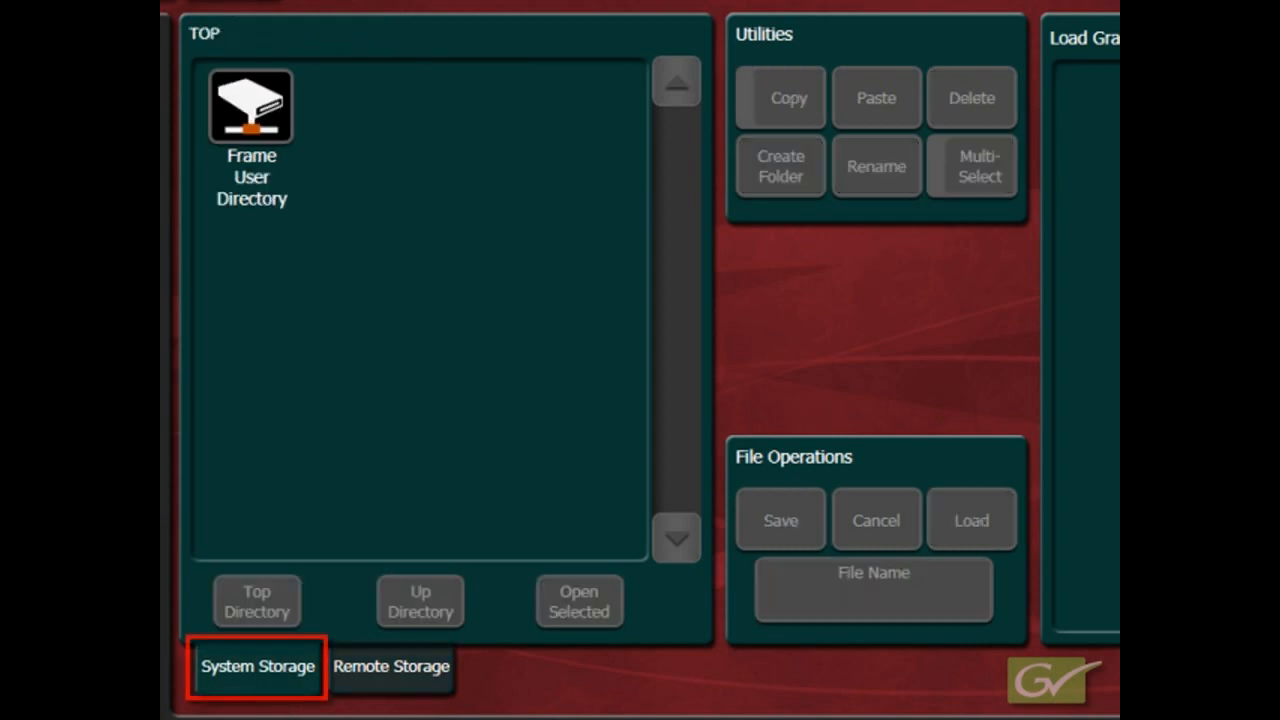
click(390, 666)
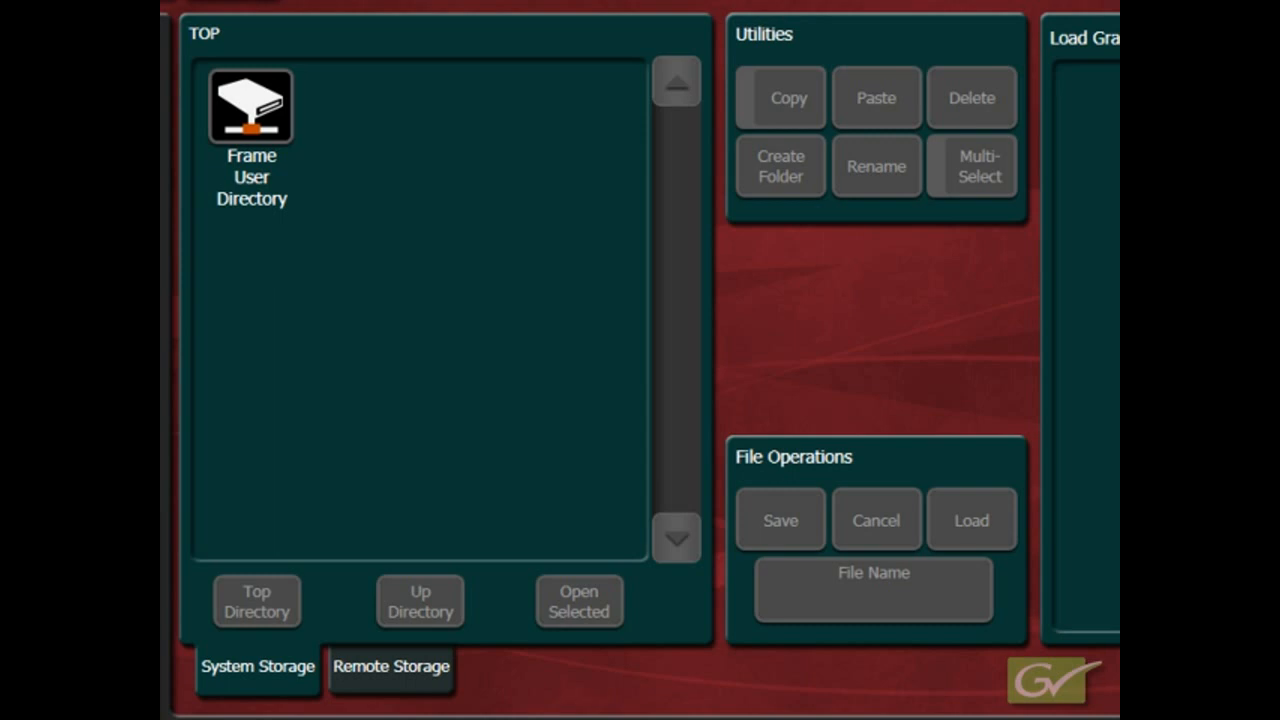
click(390, 666)
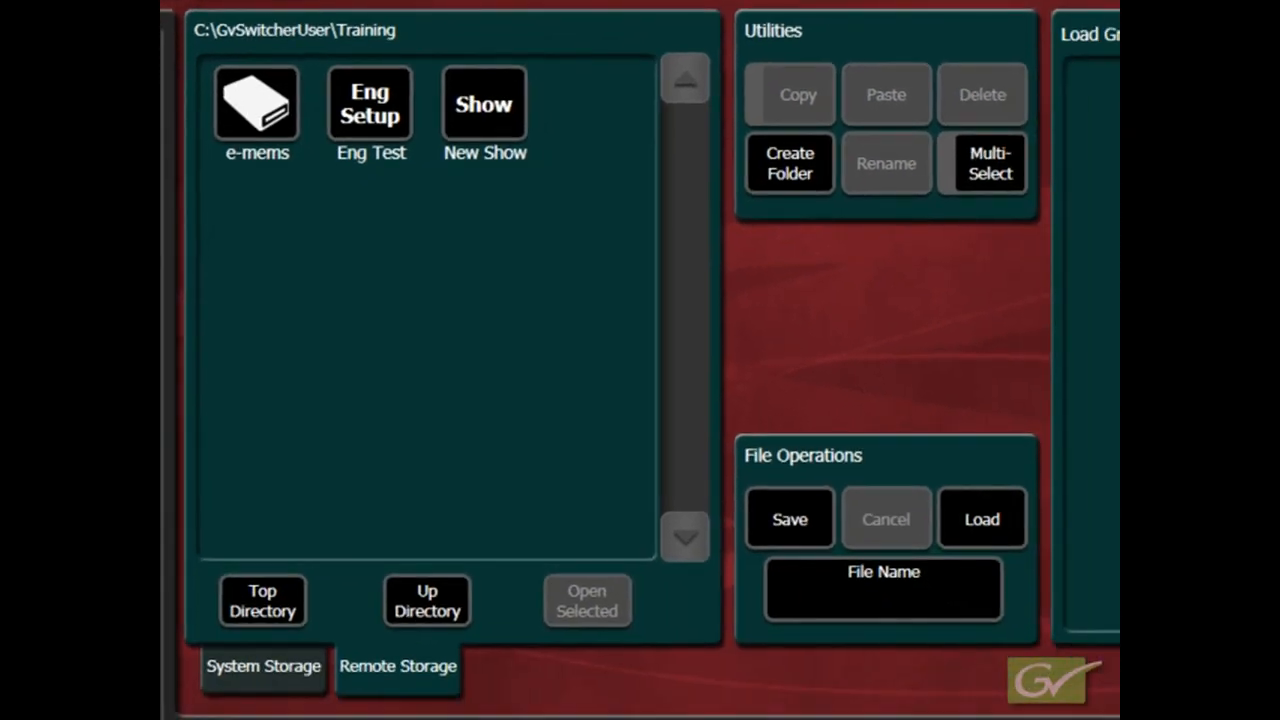
mouse_move(362, 636)
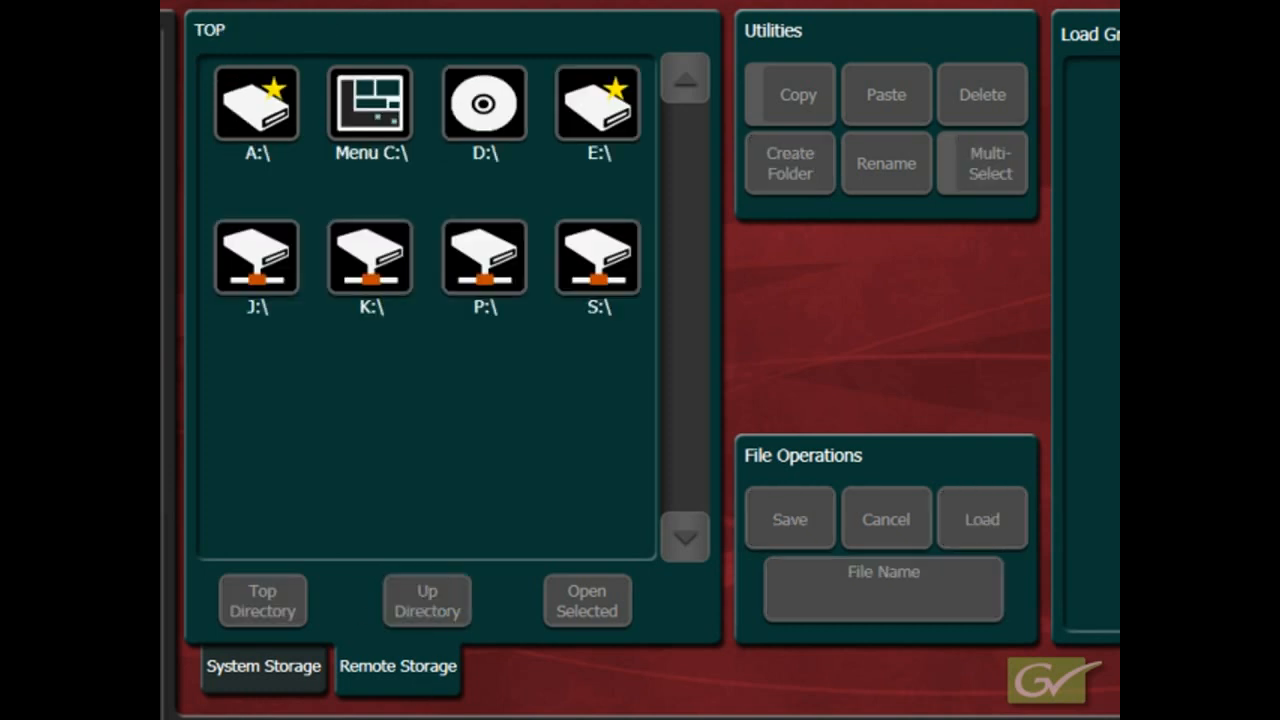
Browse into Menu C:\ then Training and begin naming the setup file ENG Test
click(368, 104)
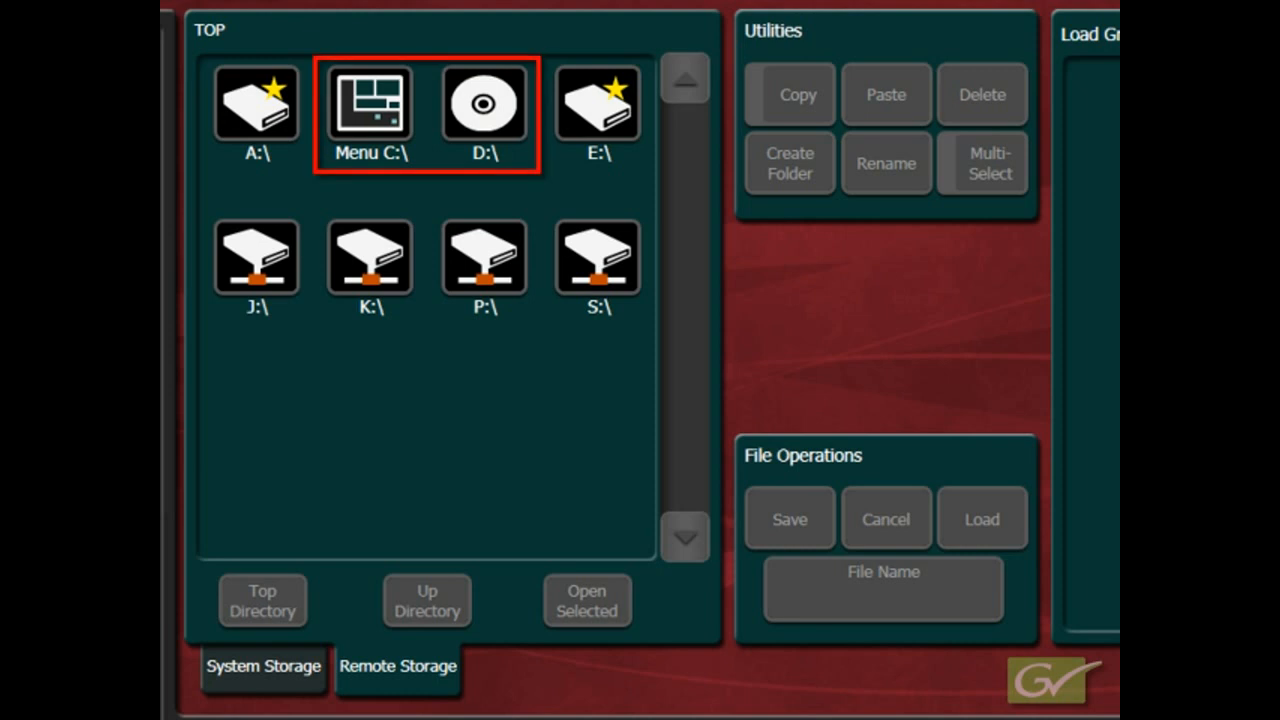
click(596, 104)
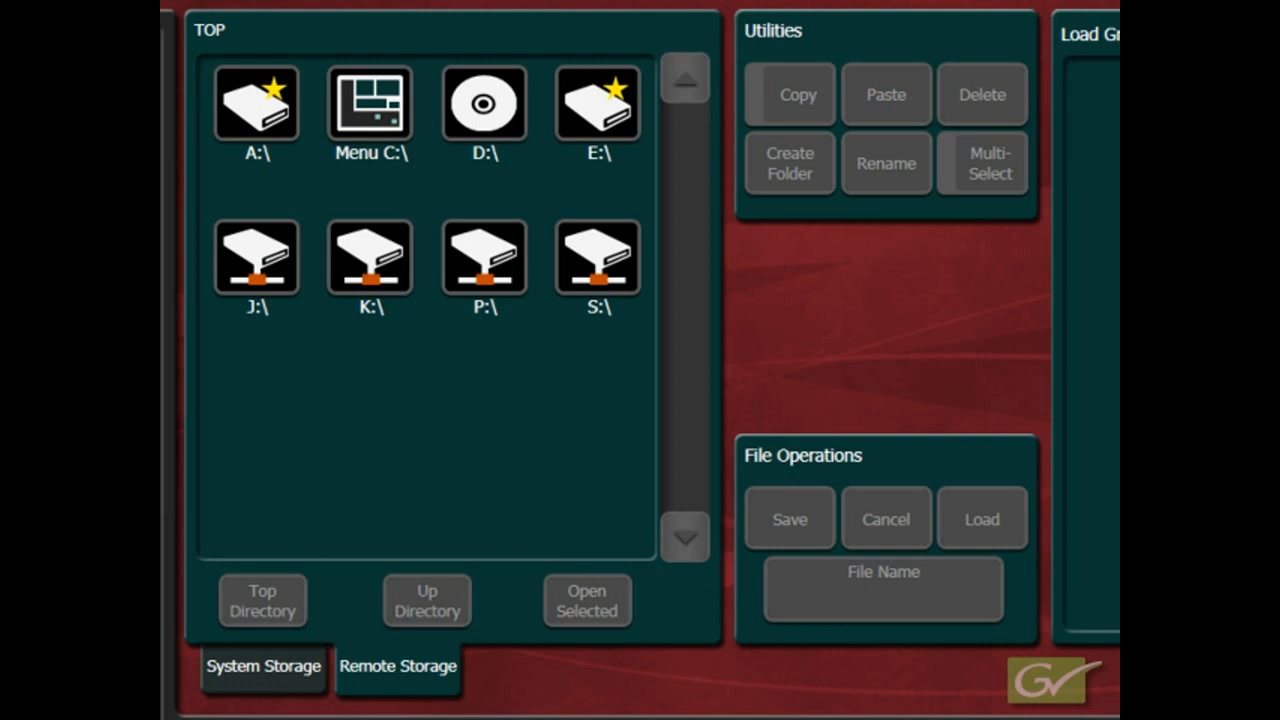
mouse_move(330, 196)
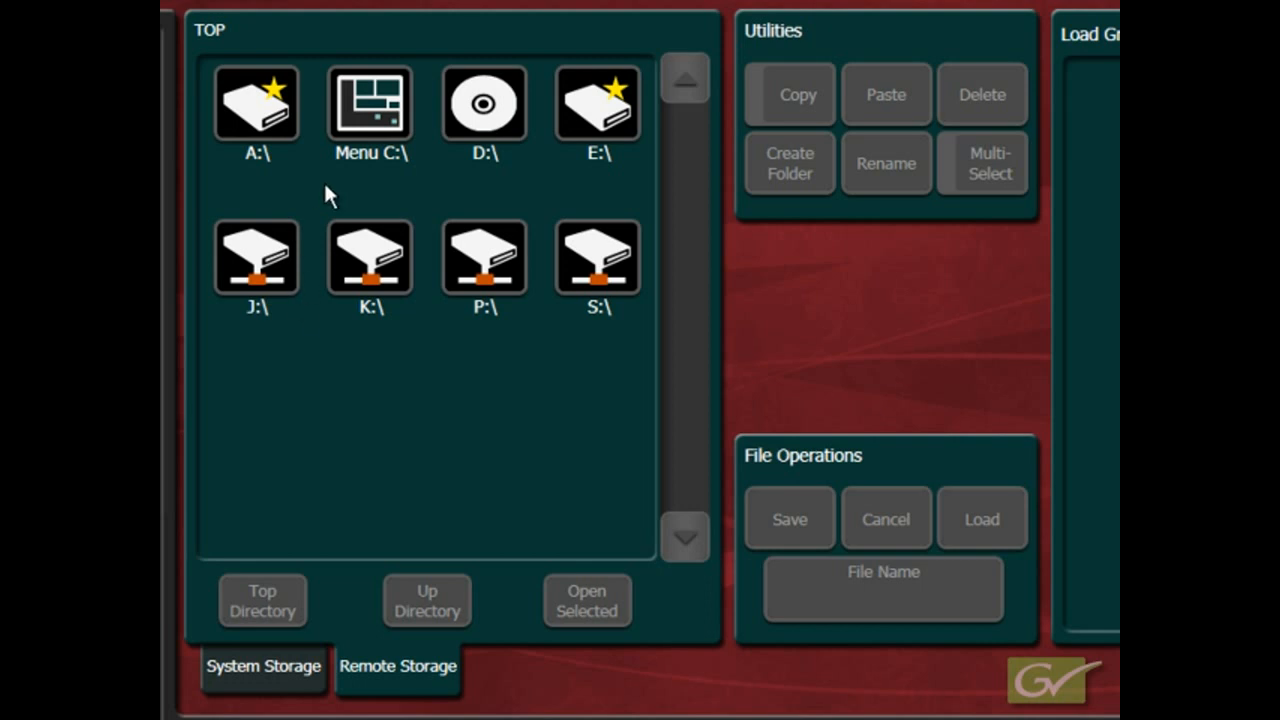
double_click(370, 104)
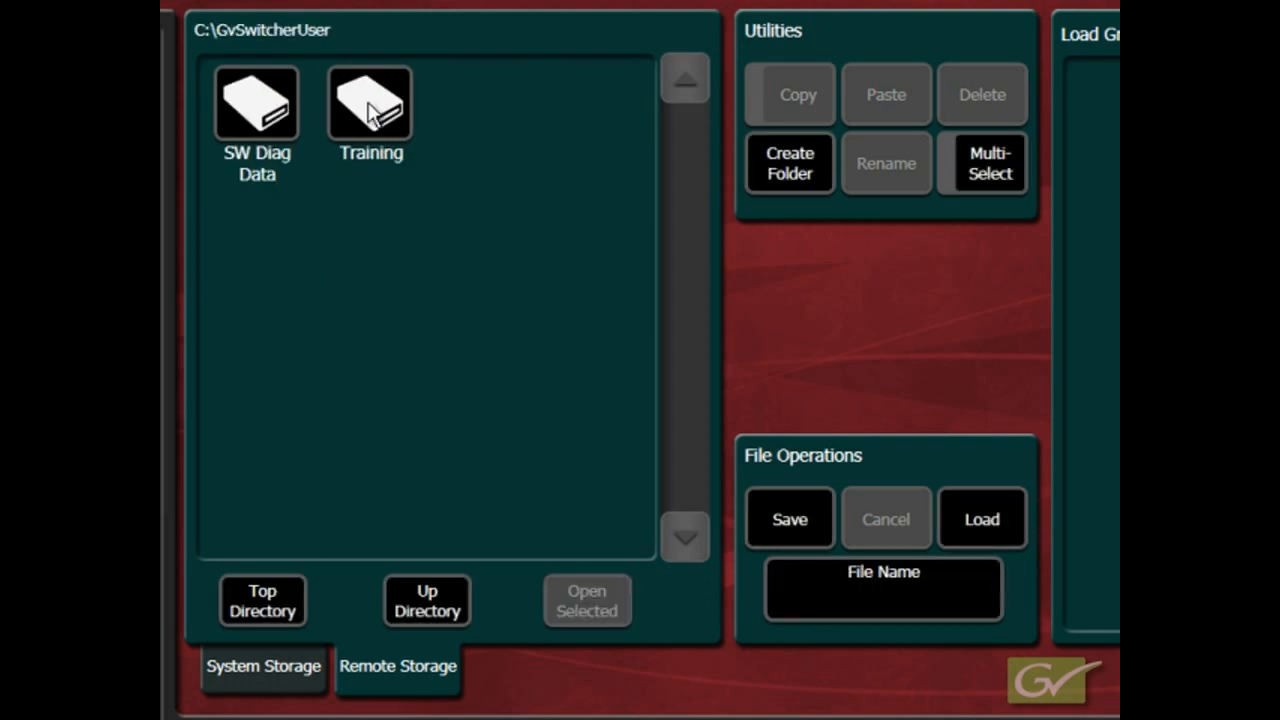
double_click(368, 104)
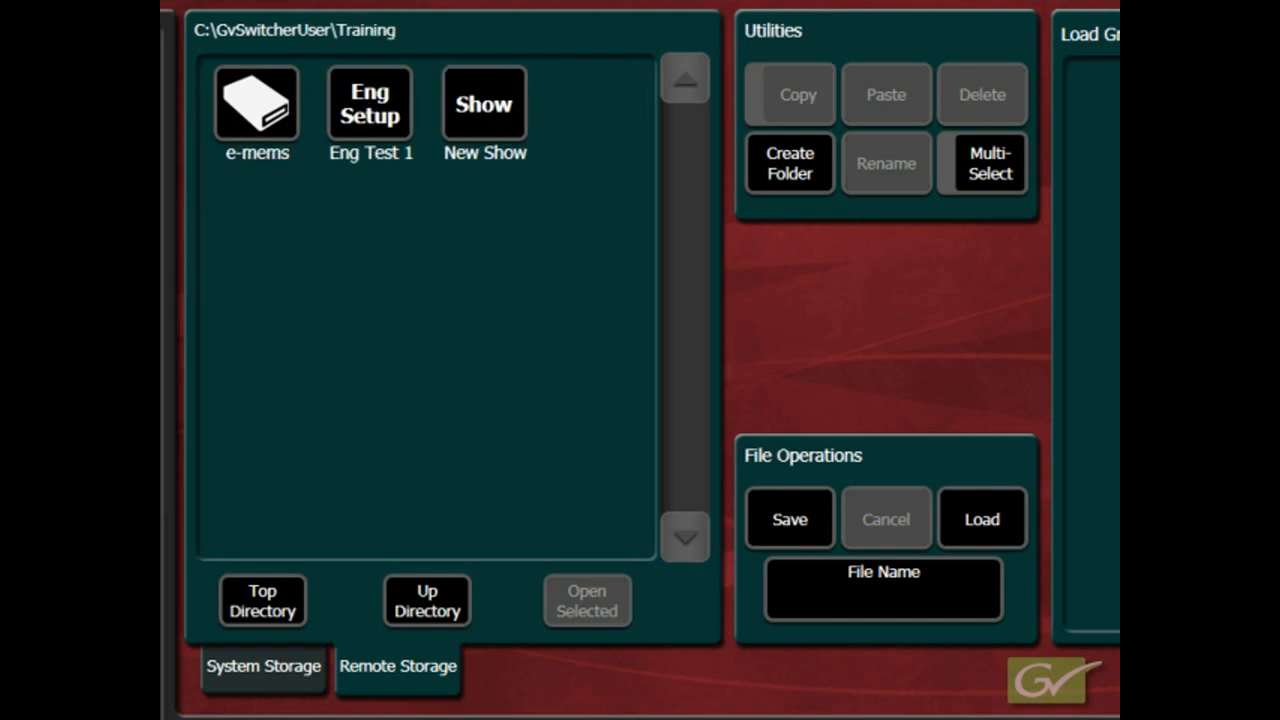
mouse_move(918, 620)
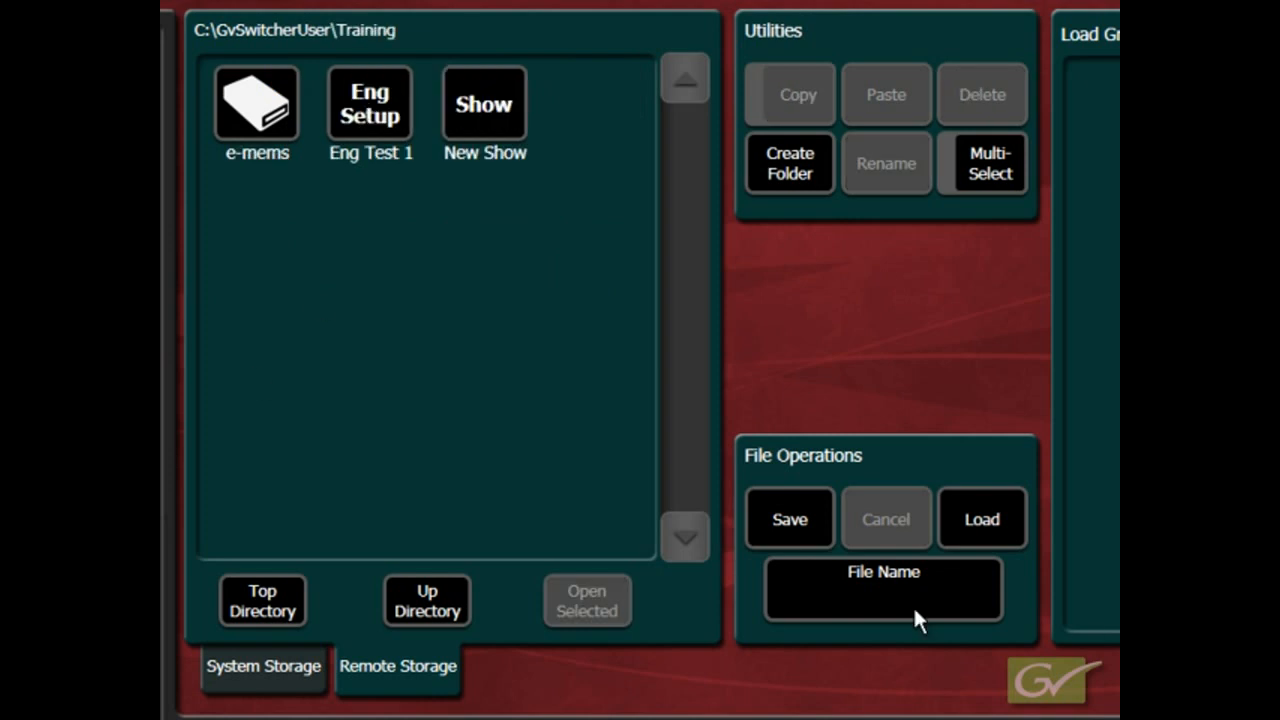
text(ENG Test)
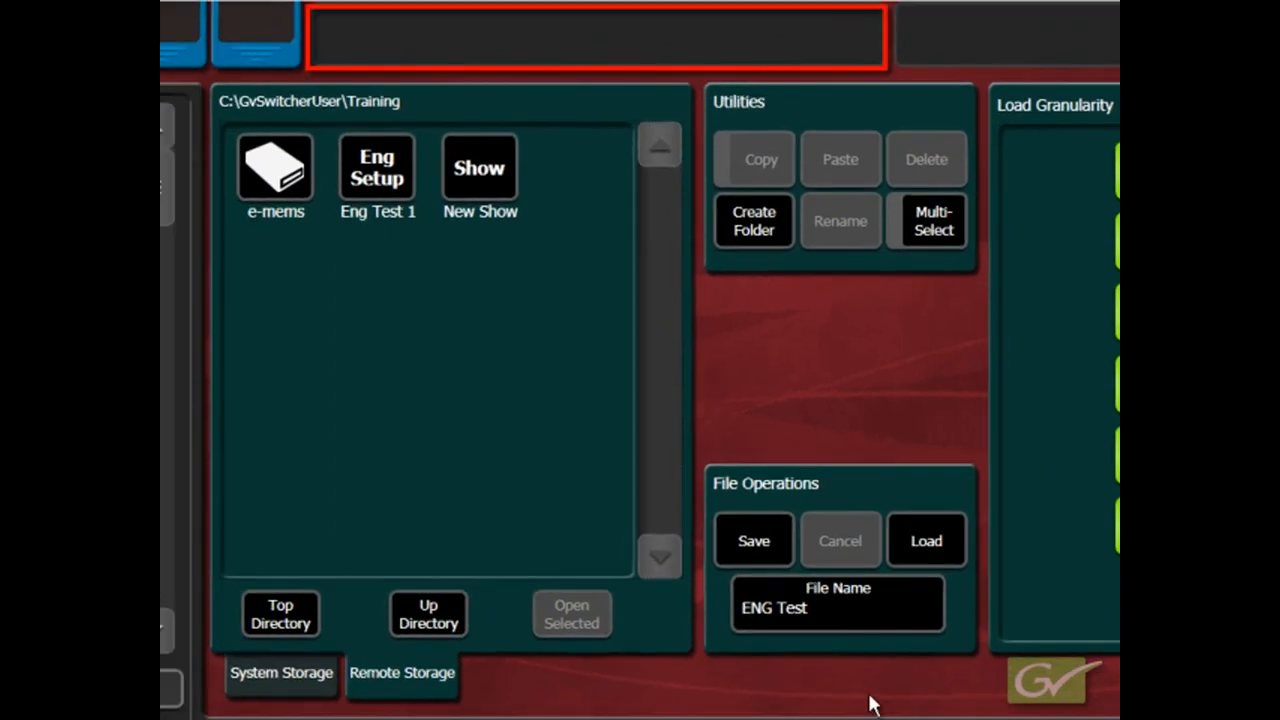
Save the ENG Test engineering setup into the Training folder and select the saved file
click(752, 540)
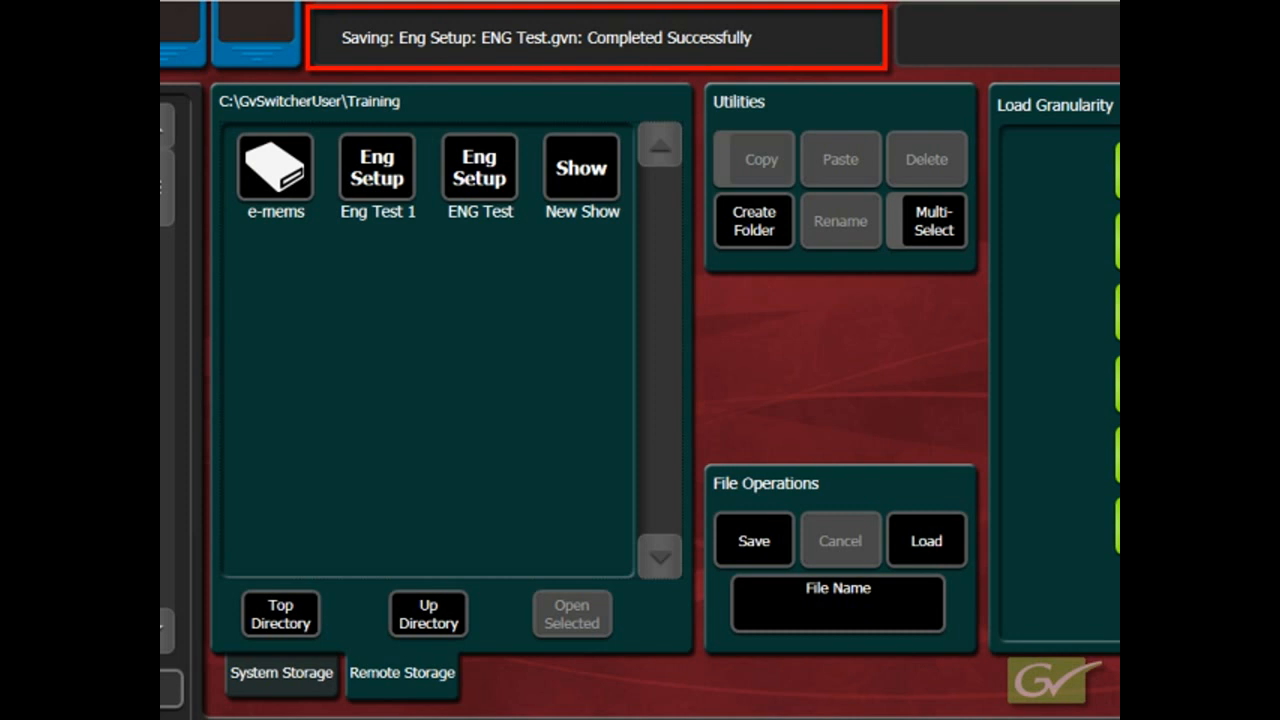
click(480, 168)
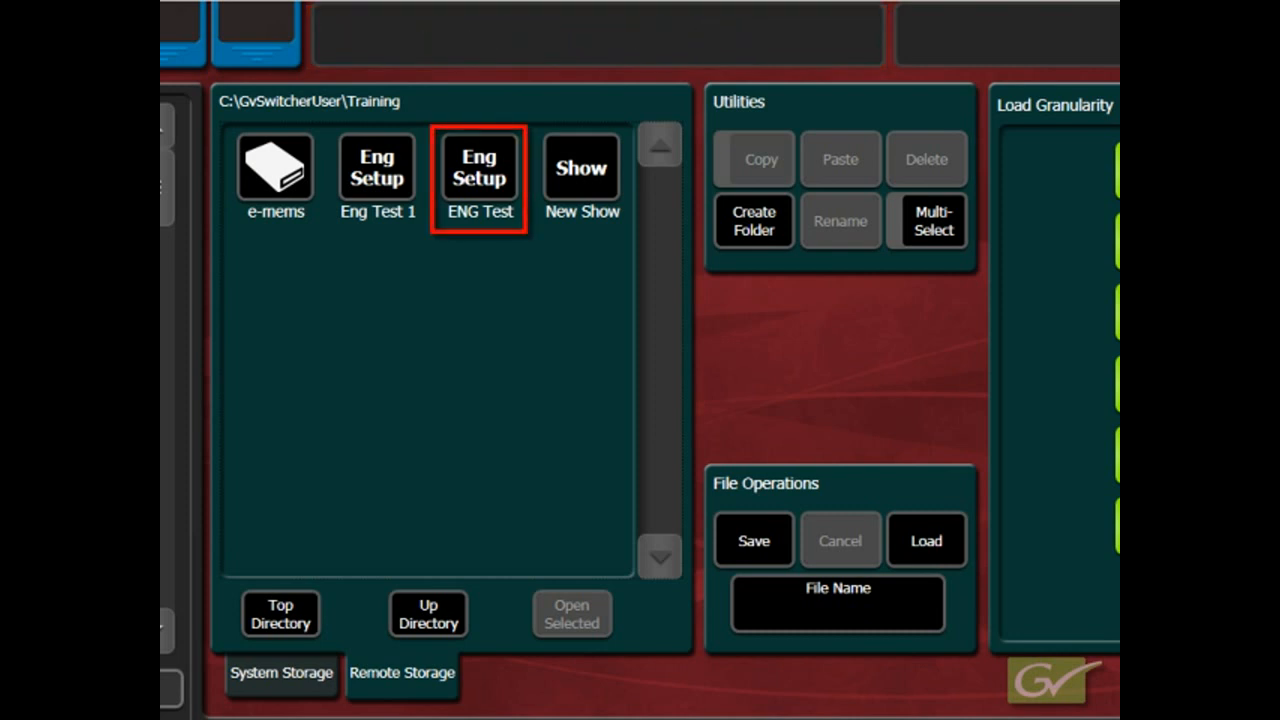
click(480, 168)
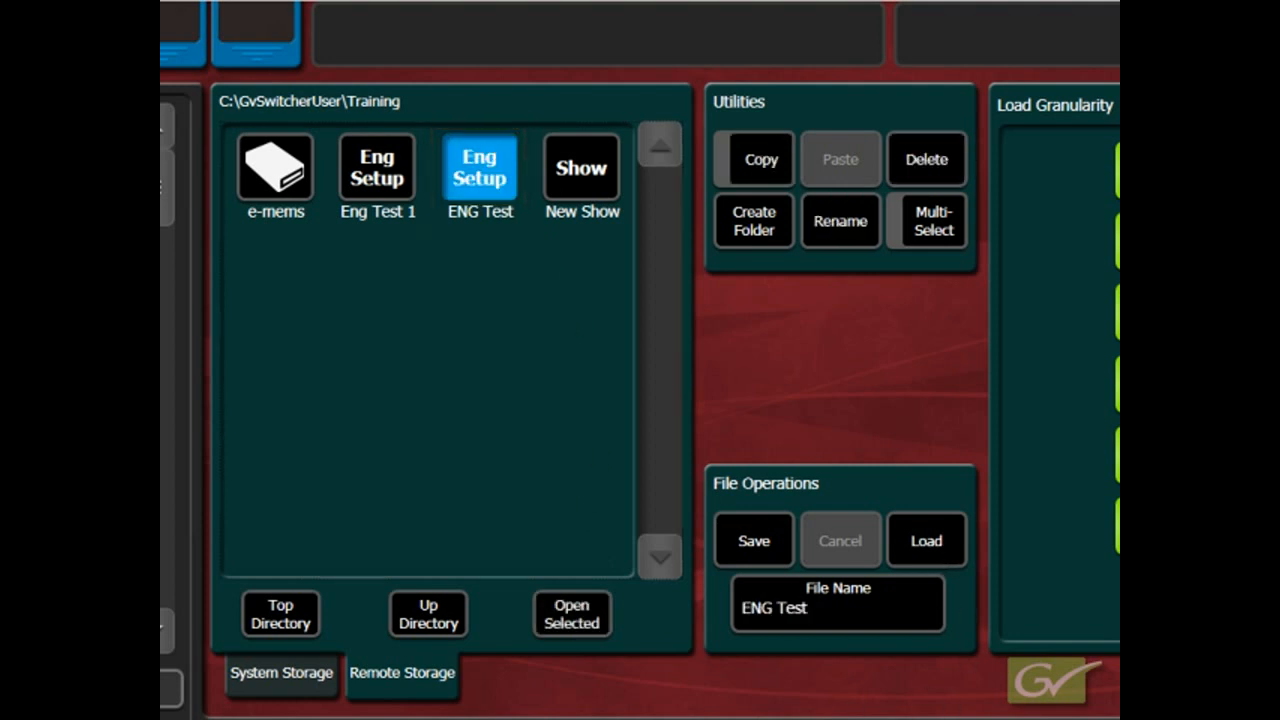
Load the ENG Test setup onto the switcher with every Load Granularity category enabled
click(924, 540)
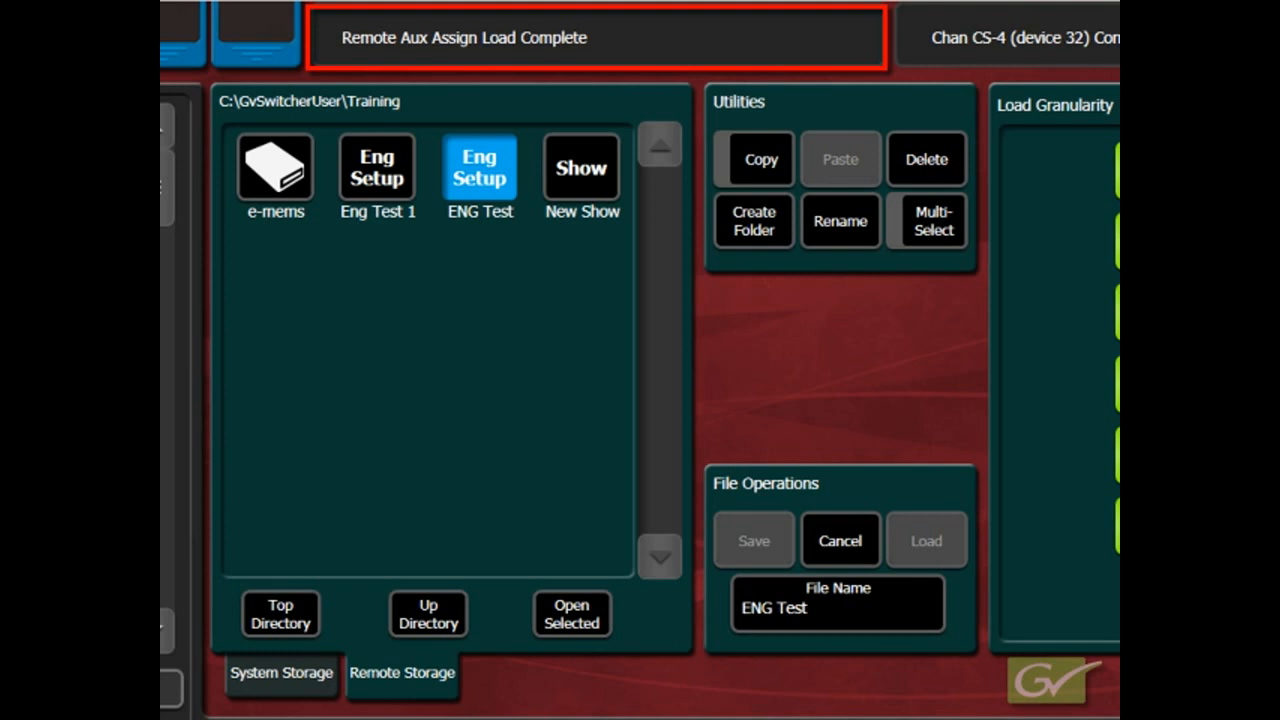
click(924, 540)
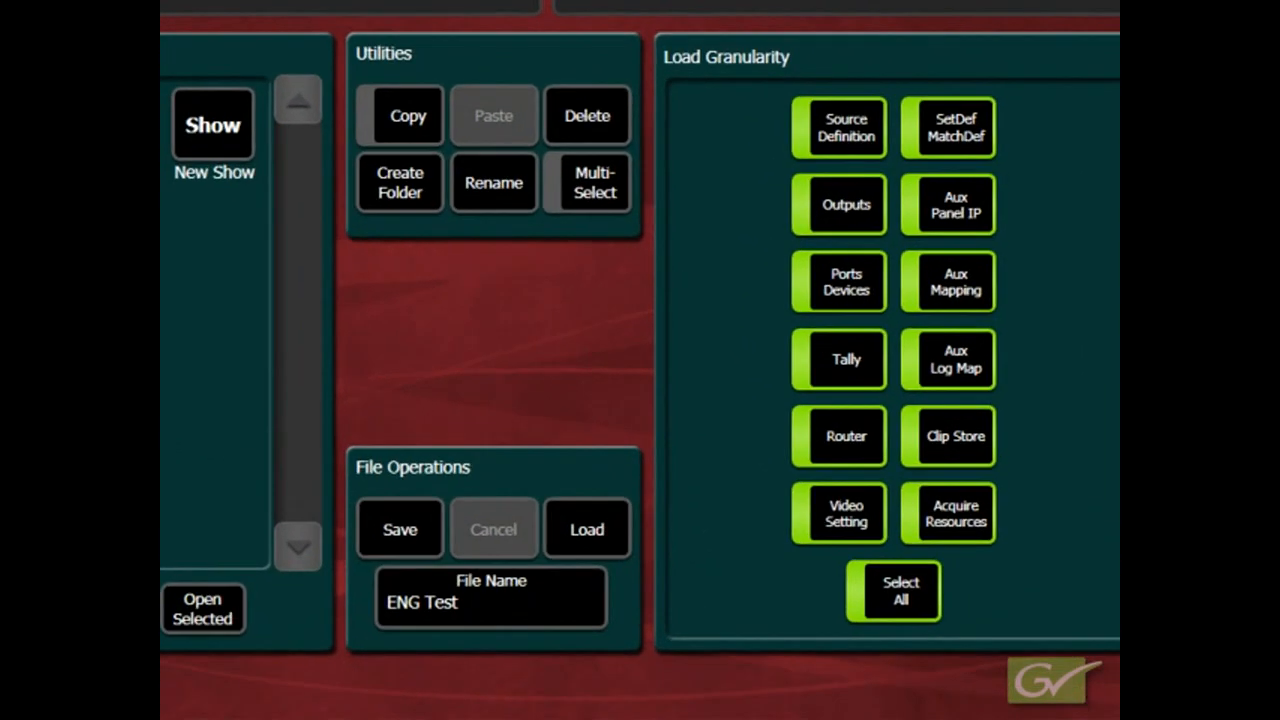
click(900, 590)
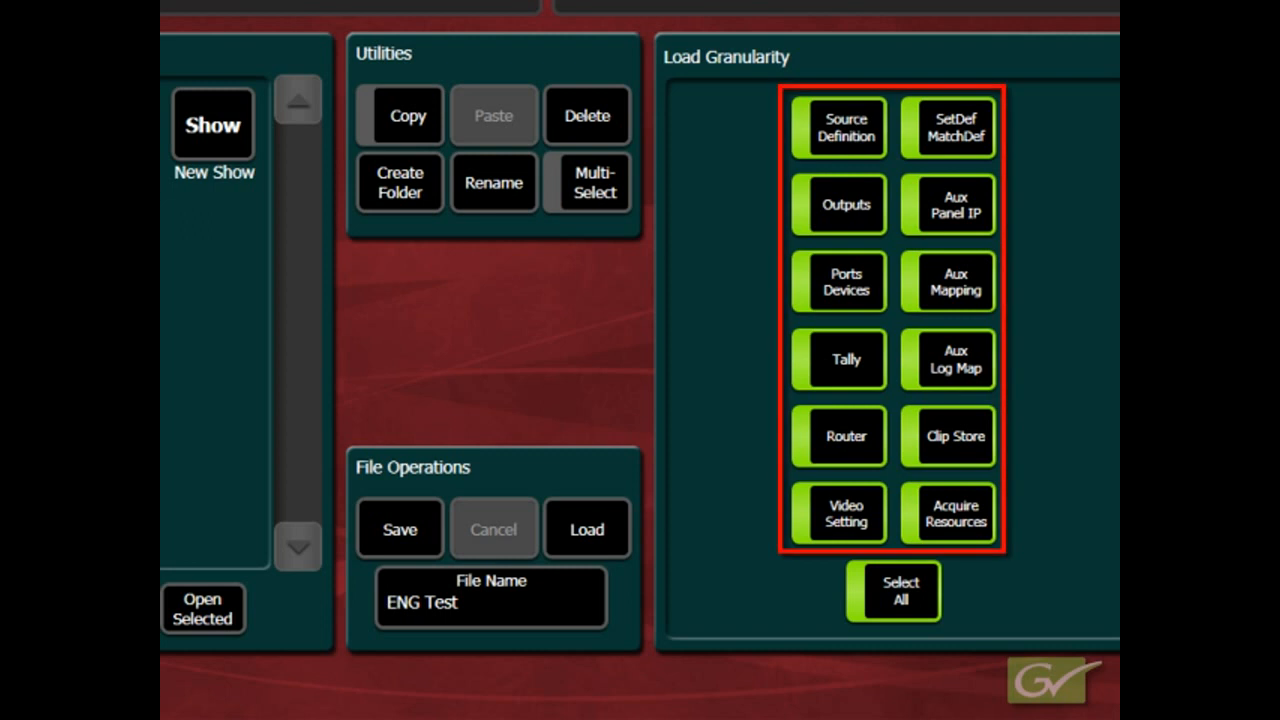